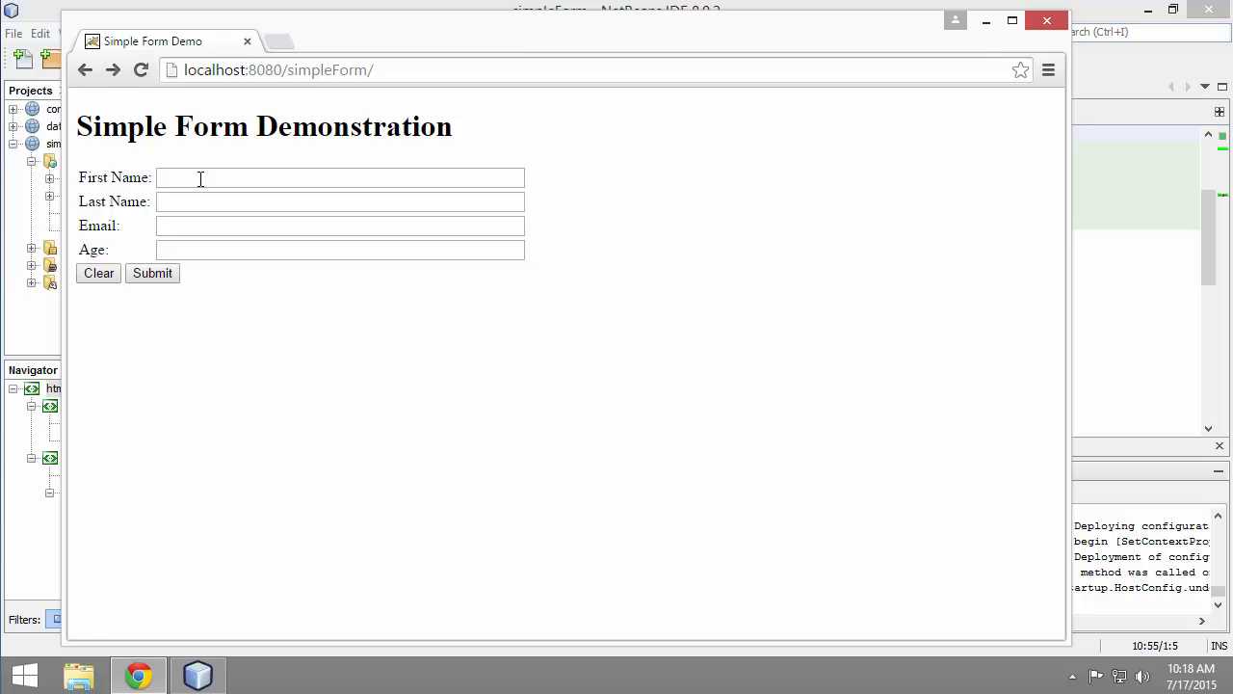
pyautogui.moveTo(82, 302)
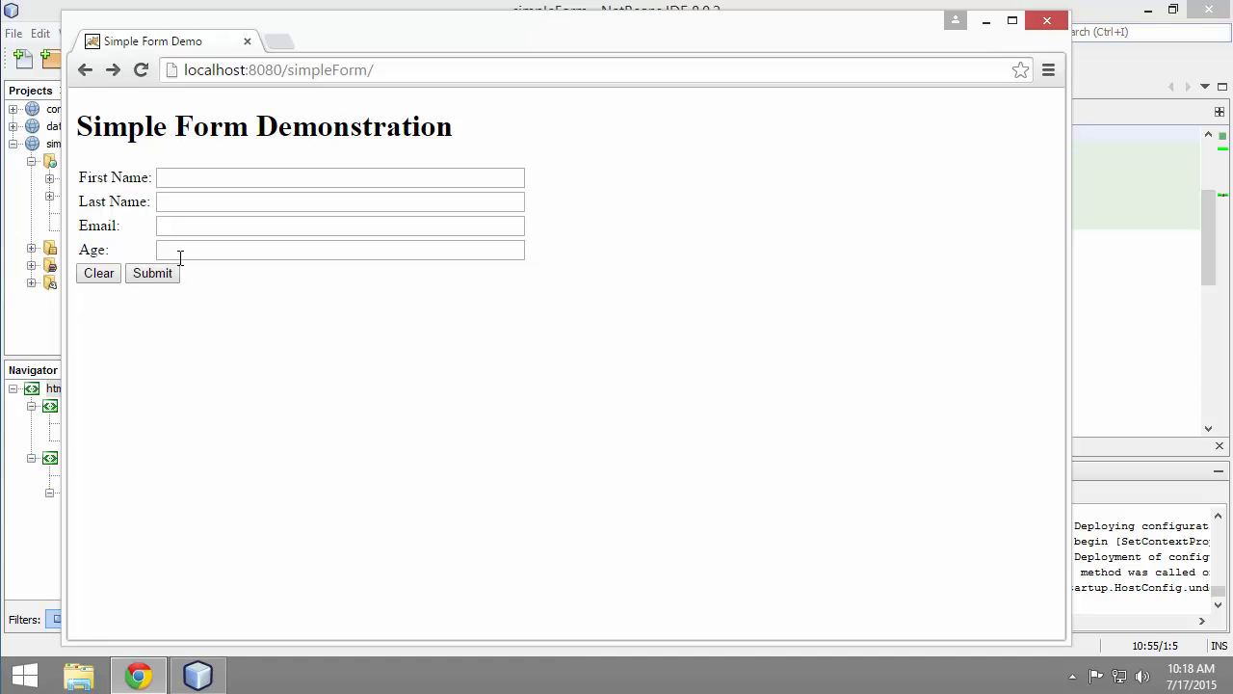
# Step: Wrap request.getParameter("age") on line 13 of results.jsp in Integer.parseInt
pyautogui.click(340, 250)
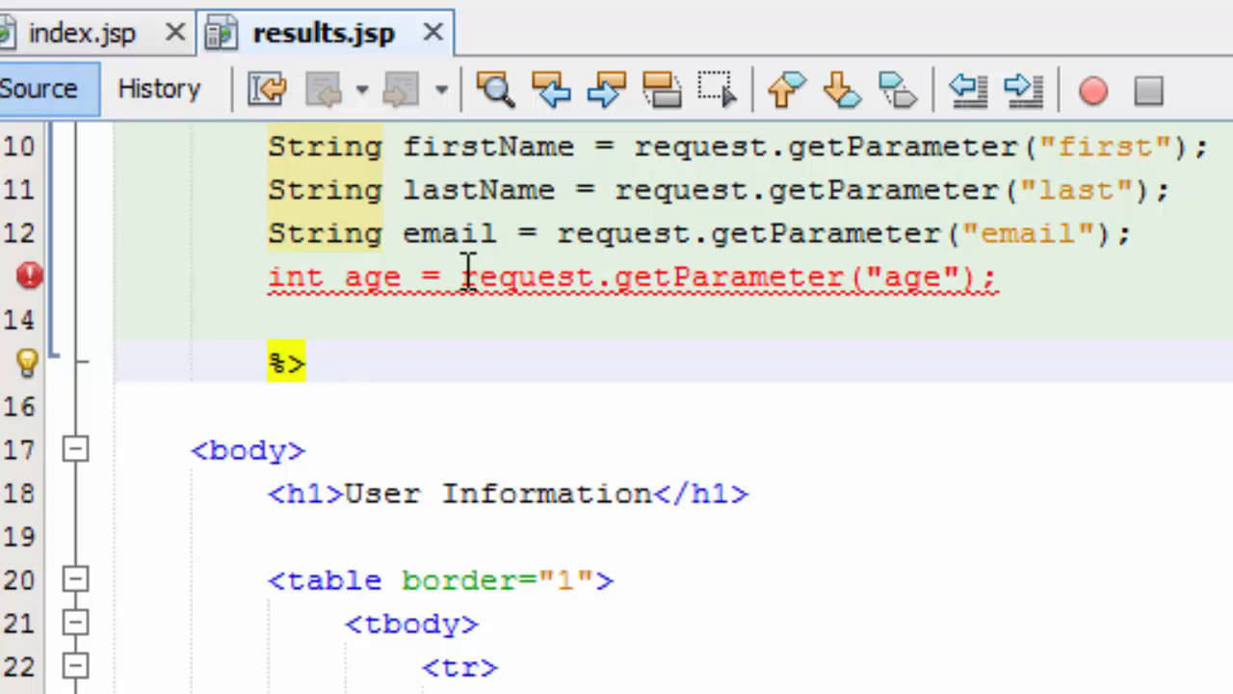
pyautogui.click(462, 277)
pyautogui.write('Integer.parse')
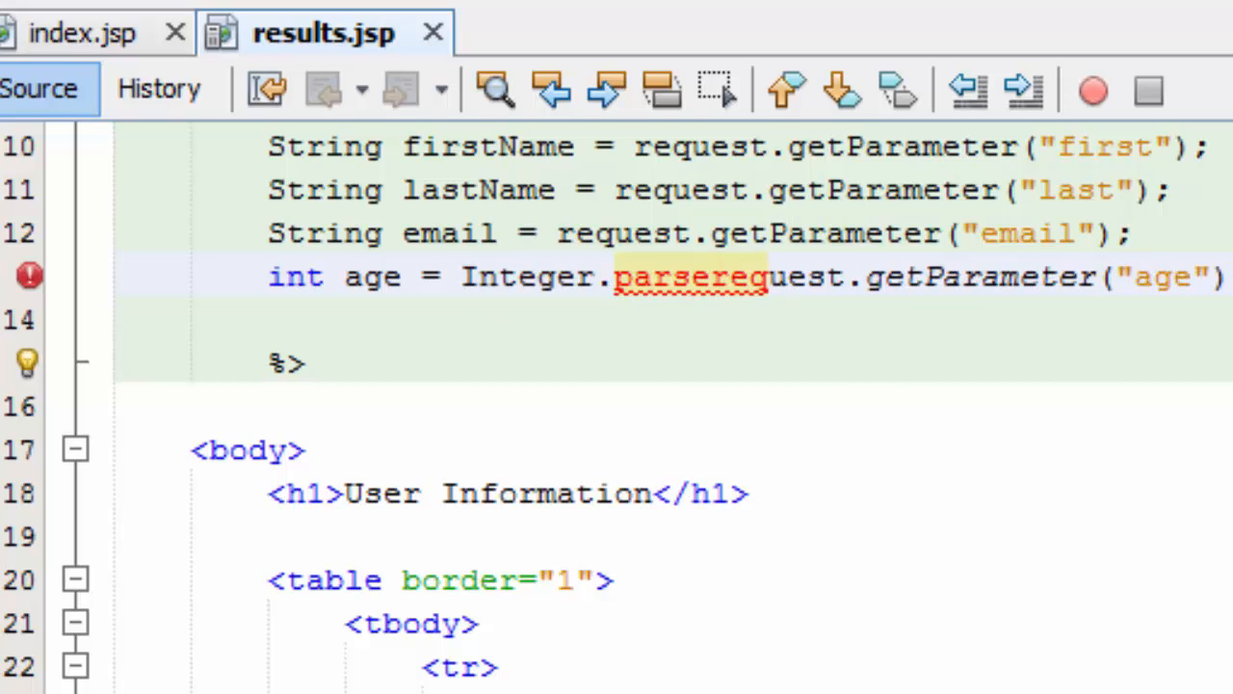
pyautogui.write('Int(')
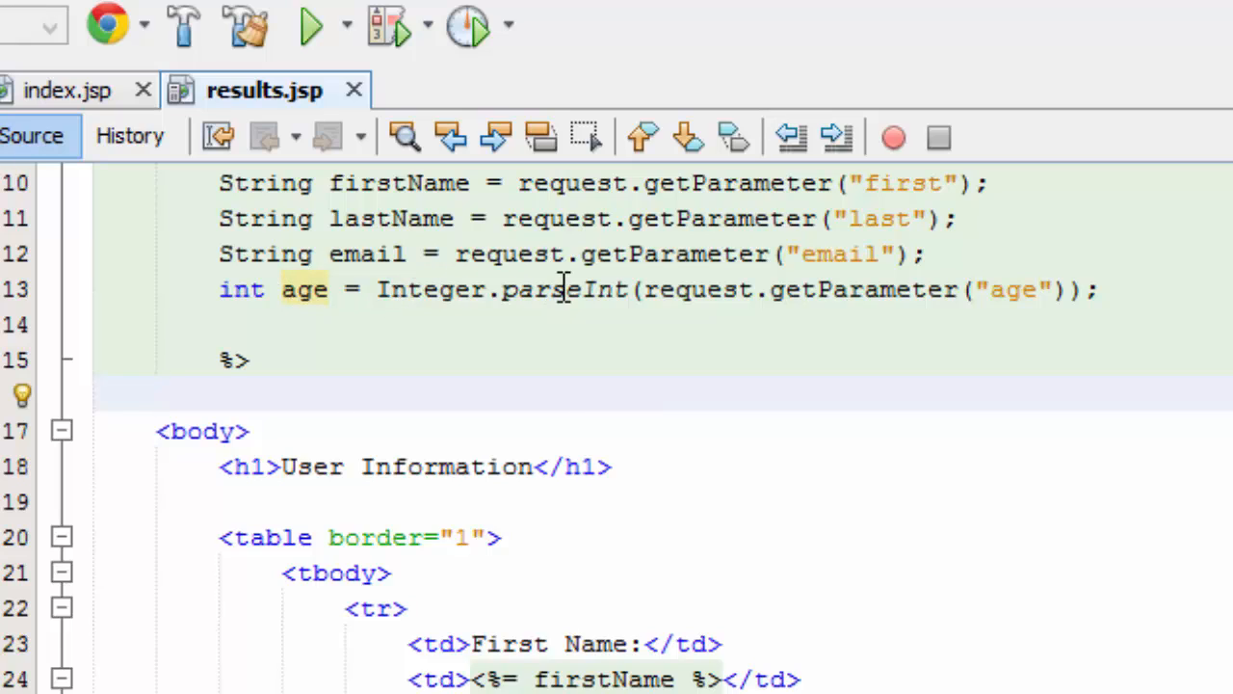
pyautogui.moveTo(627, 289)
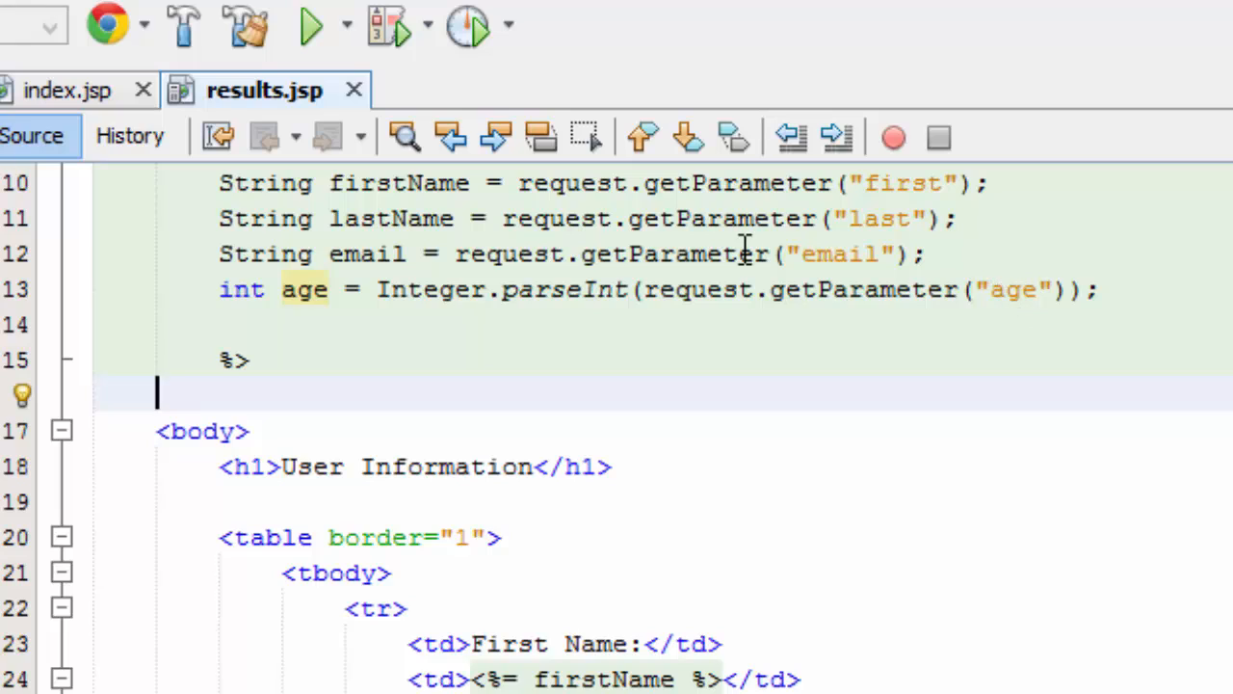
pyautogui.moveTo(528, 296)
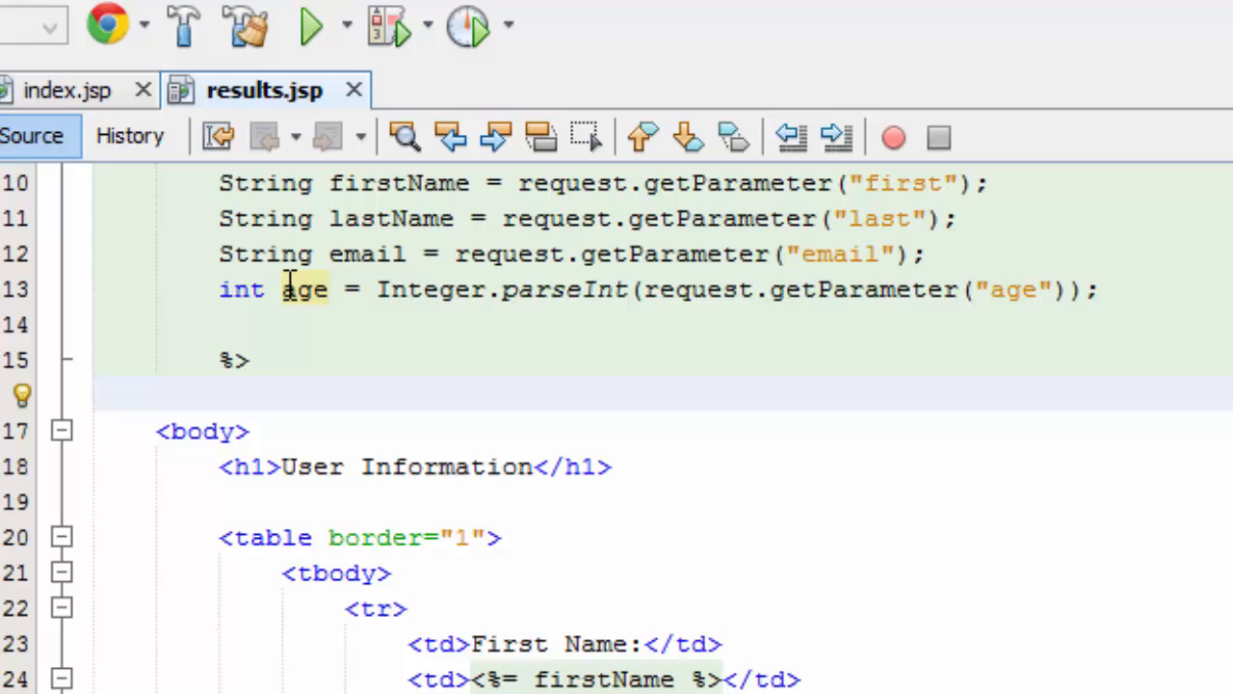
pyautogui.moveTo(552, 487)
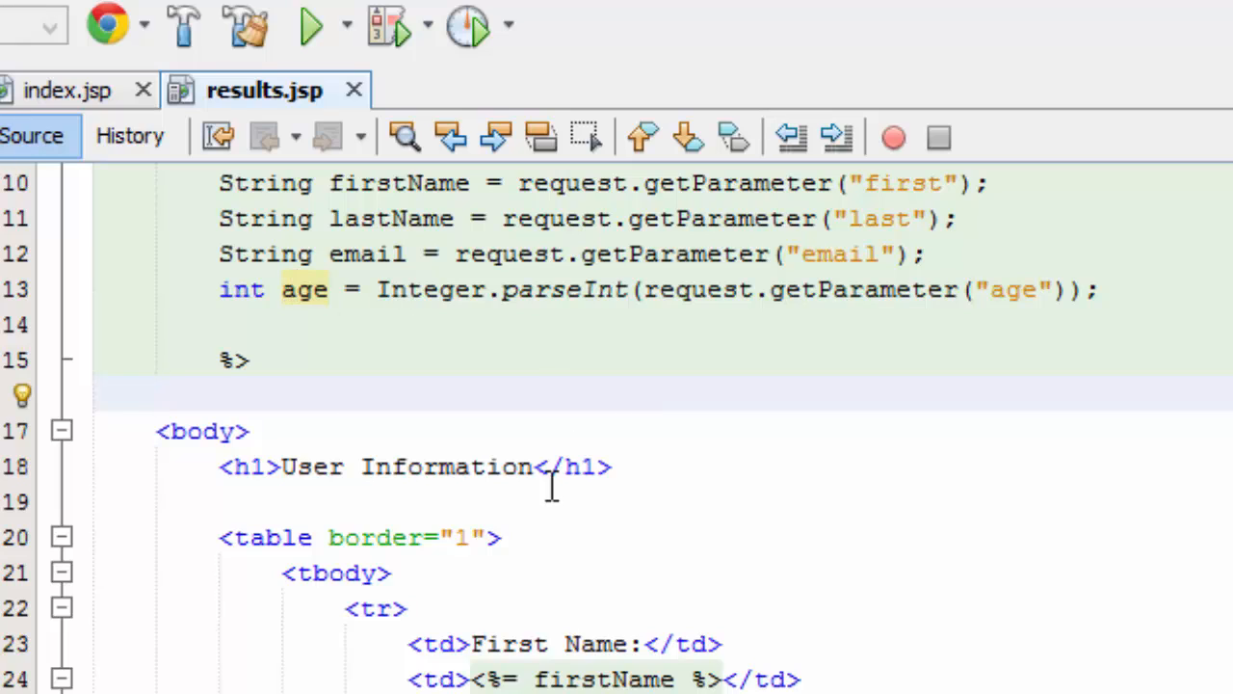
pyautogui.moveTo(694, 458)
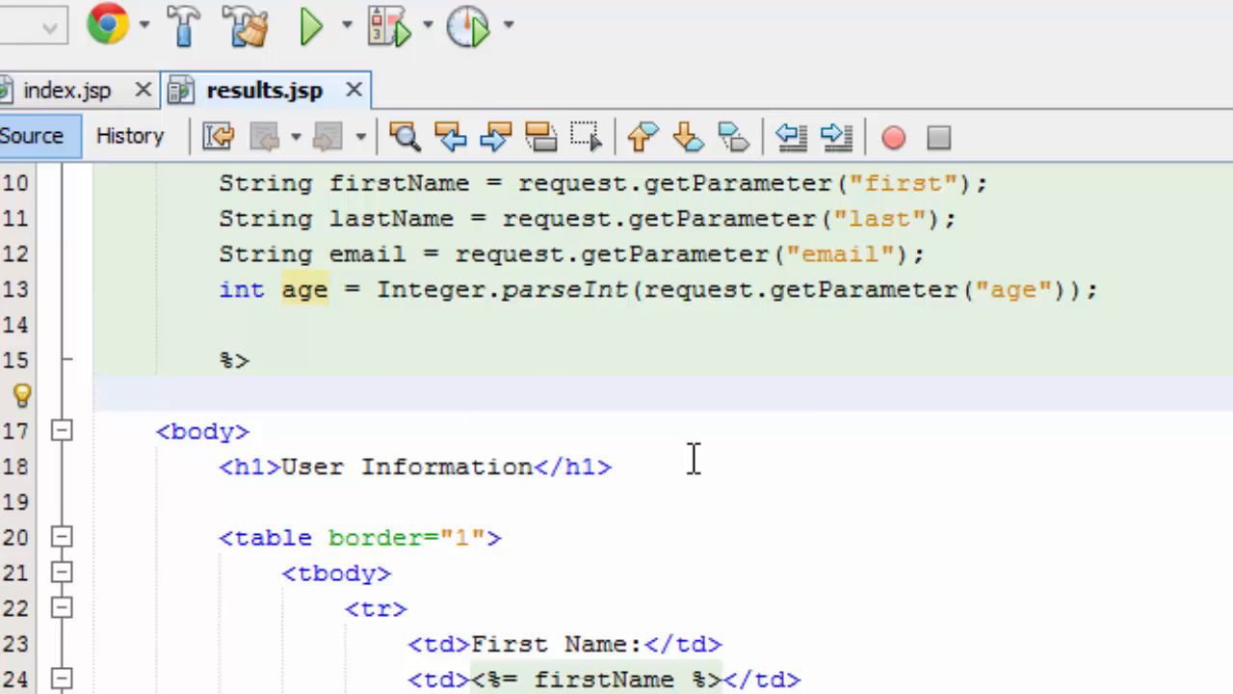
pyautogui.click(157, 395)
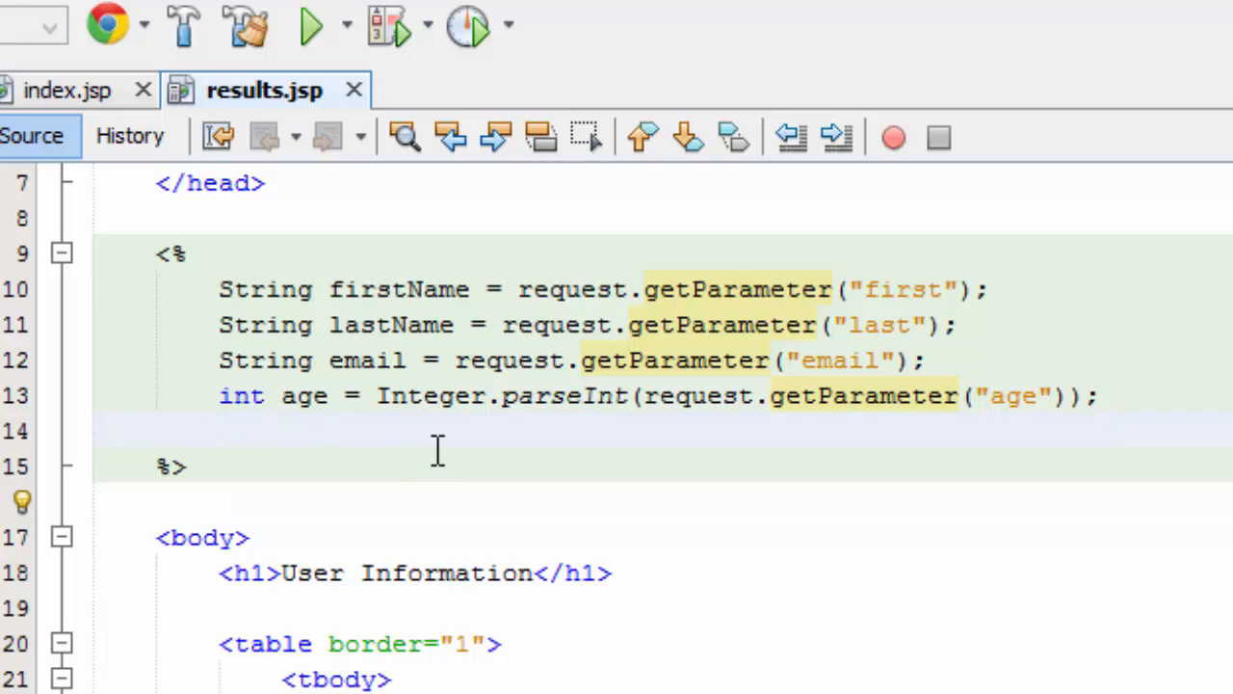
# Step: Add 'int agePlusOne = age + 1;' on line 14 and review the table rows below
pyautogui.write('int agePlusOne = age + 1;')
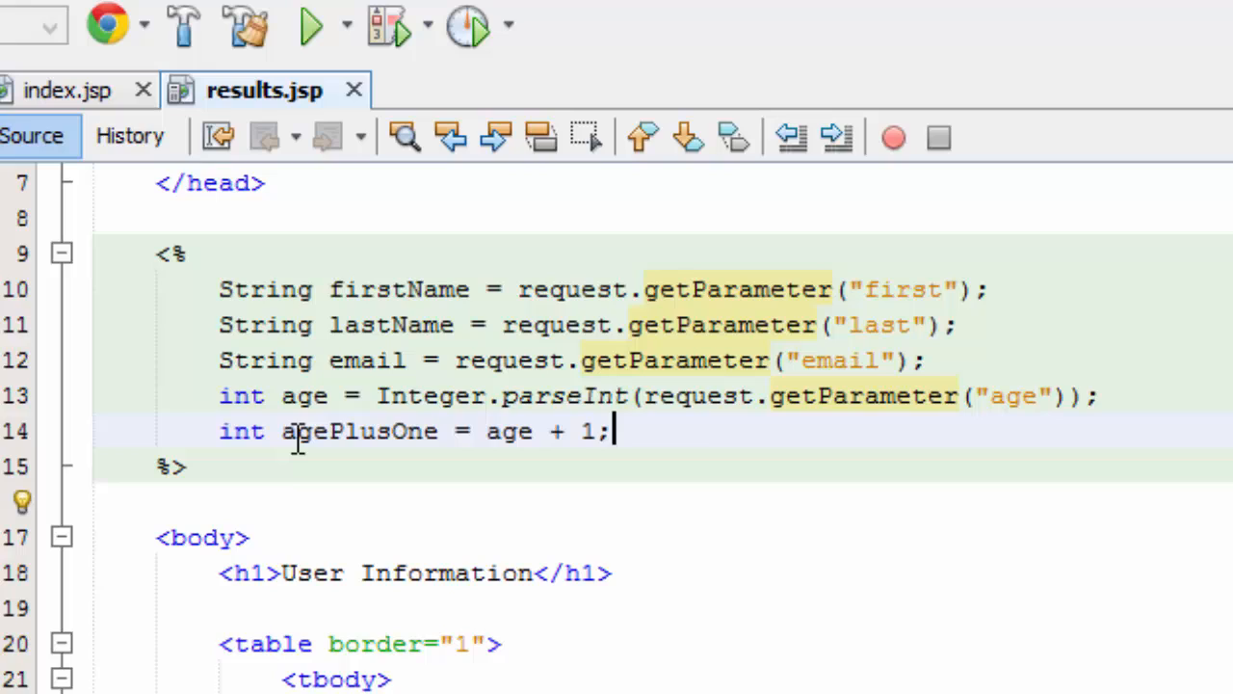
pyautogui.doubleClick(357, 431)
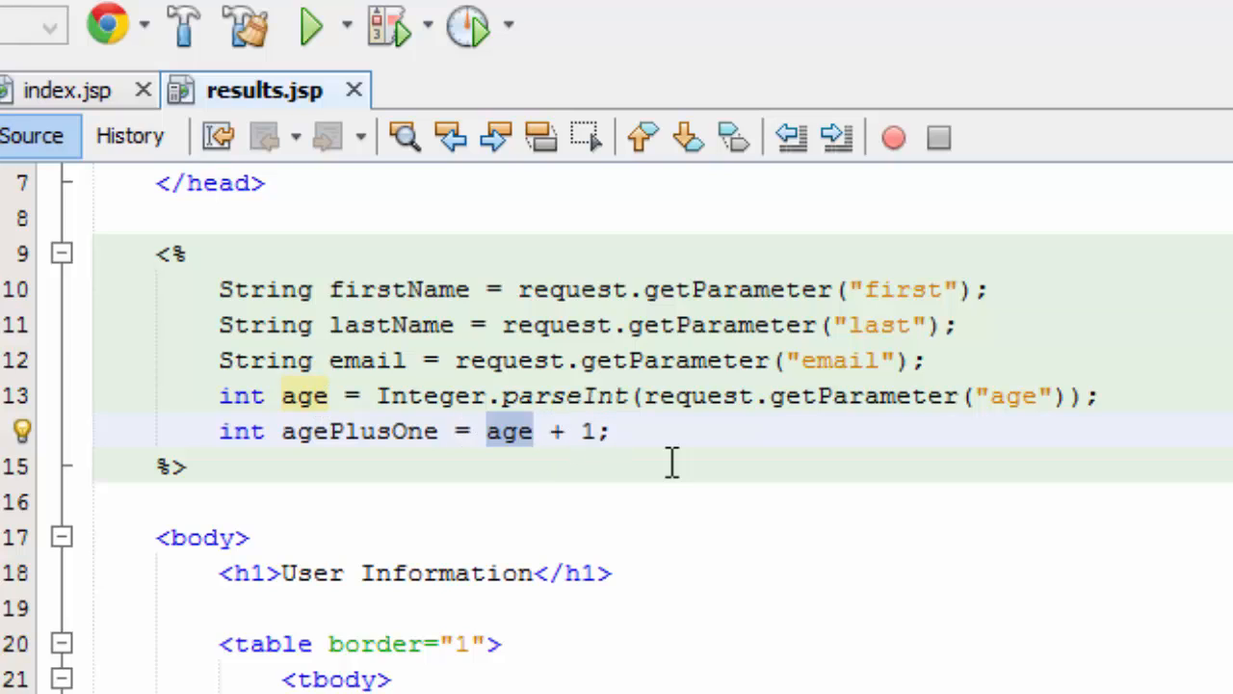
pyautogui.scroll(-3)
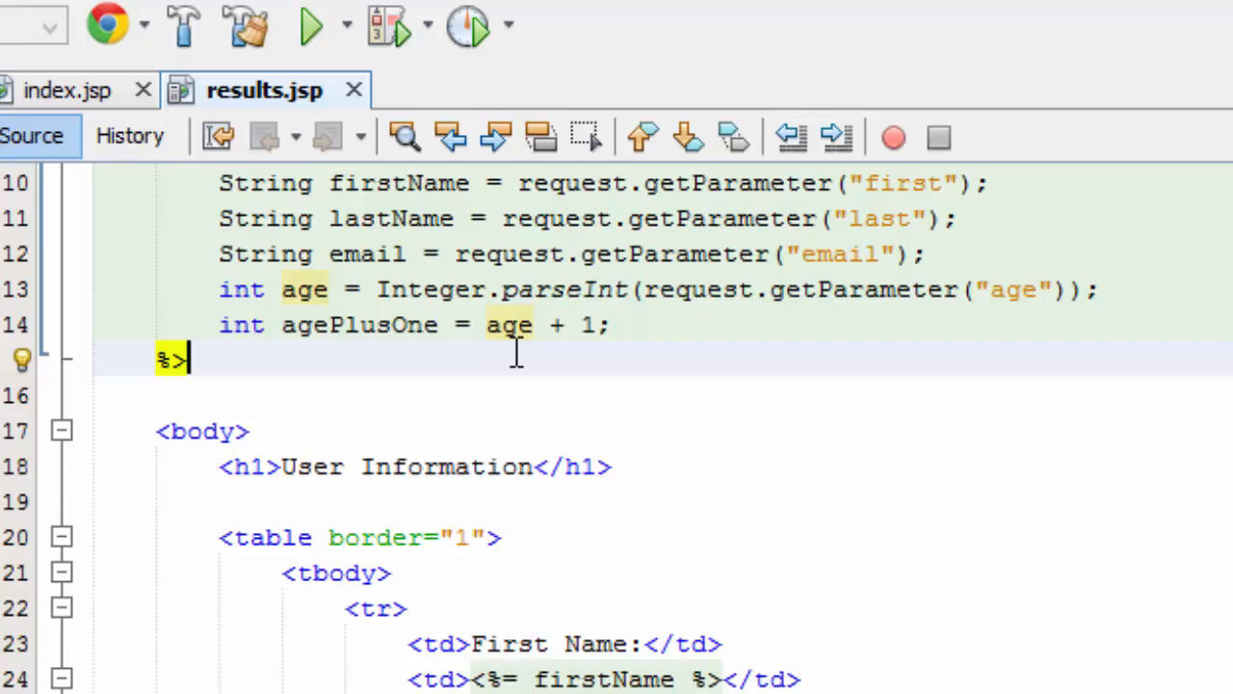
pyautogui.scroll(-3)
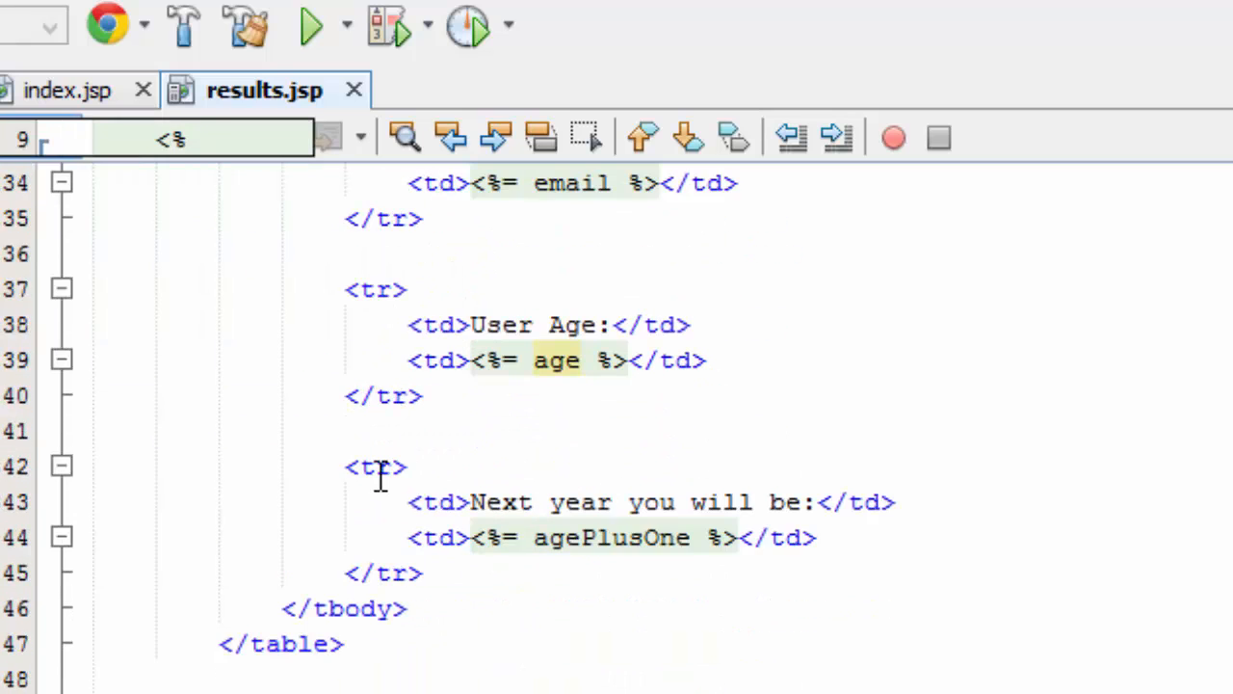
pyautogui.moveTo(380, 467); pyautogui.dragTo(444, 573)
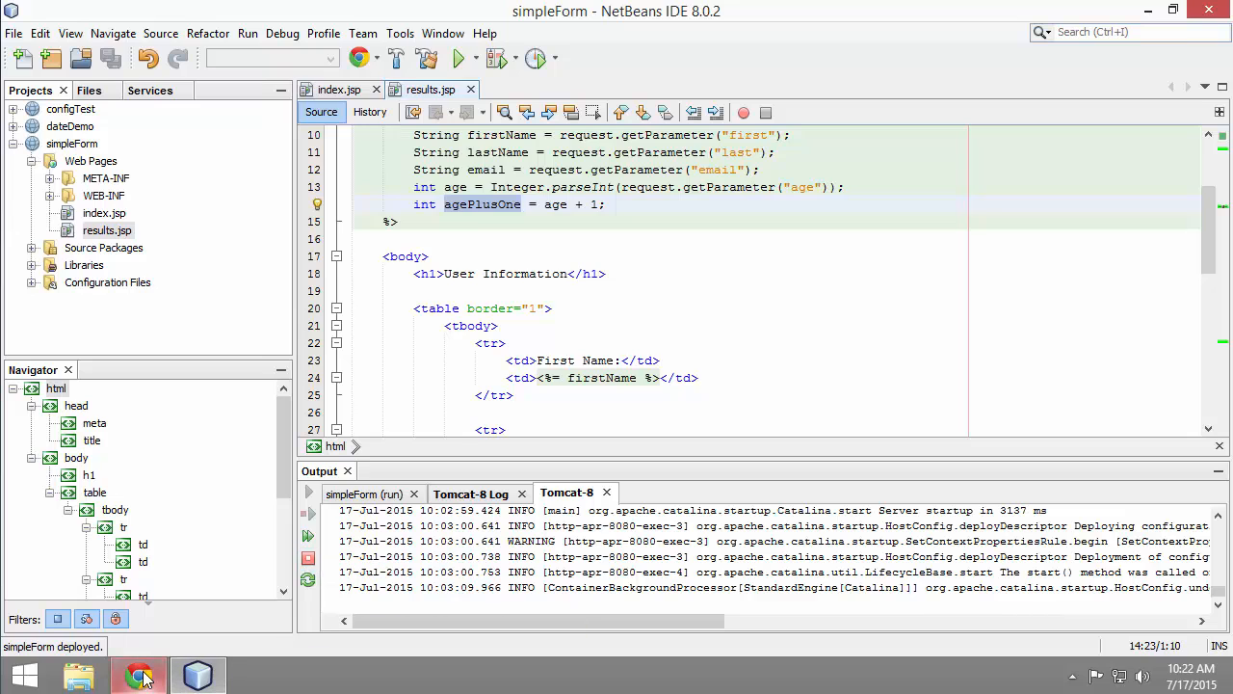
# Step: Submit the form in Chrome with Age 43 to see 'Next year you will be: 44'
pyautogui.click(140, 674)
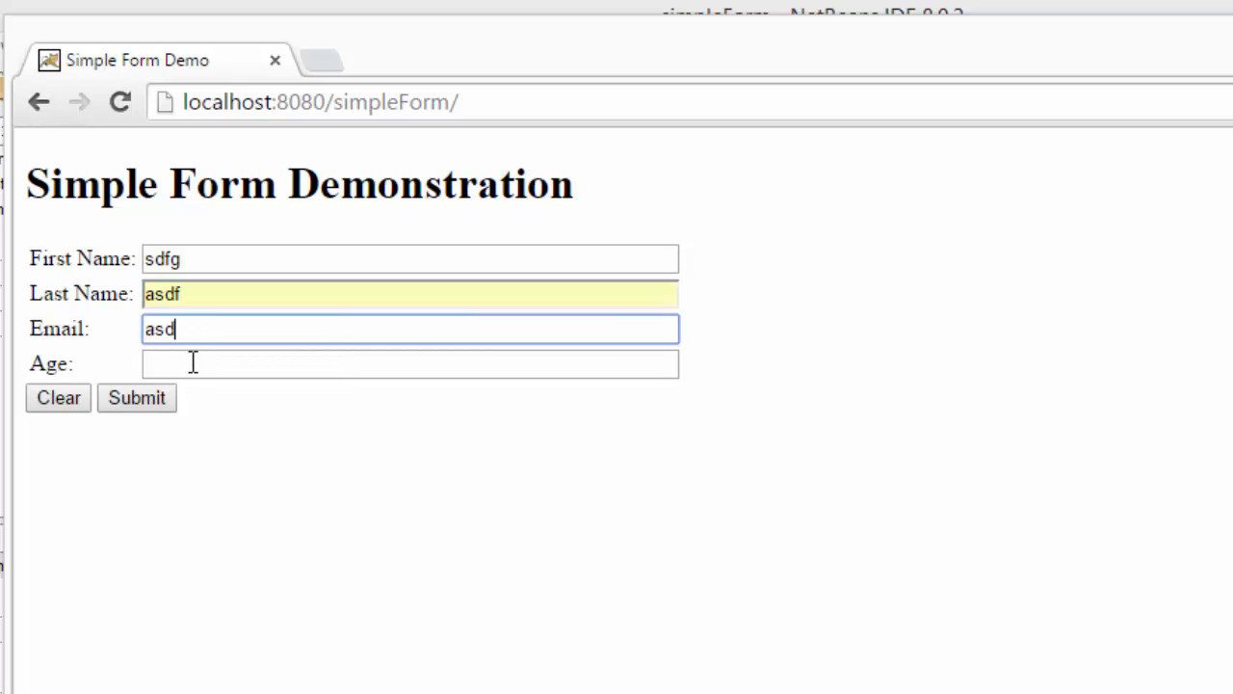
pyautogui.click(409, 364)
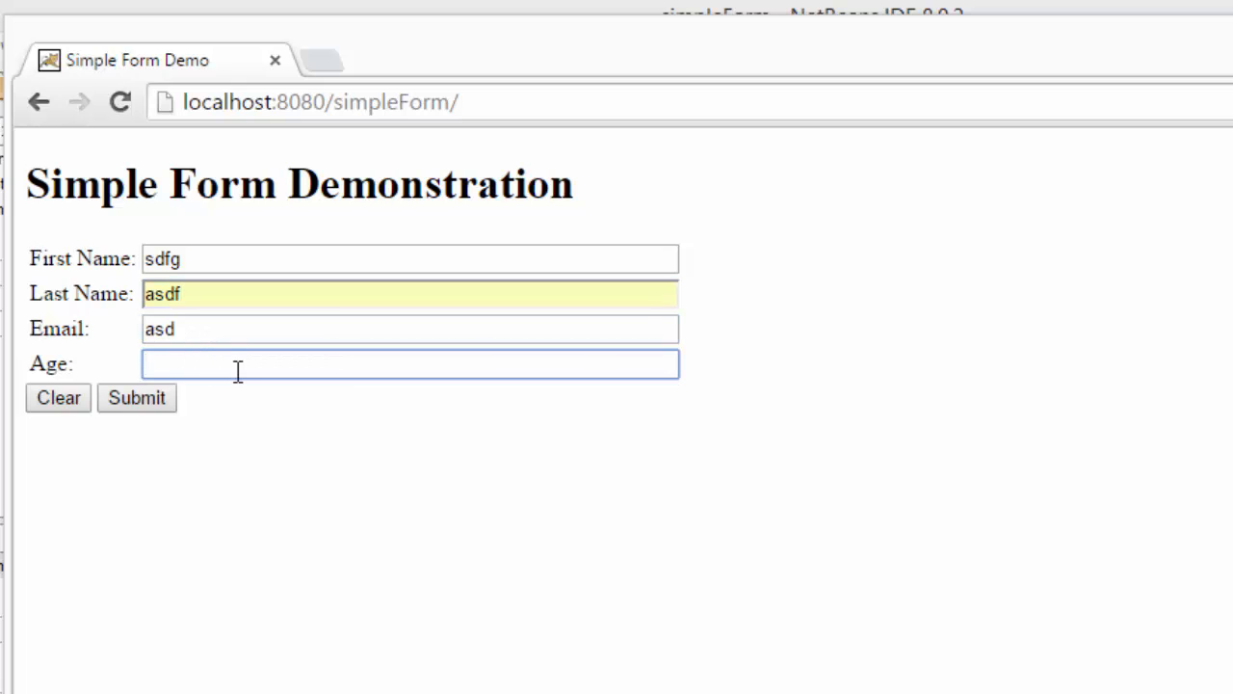
pyautogui.write('43')
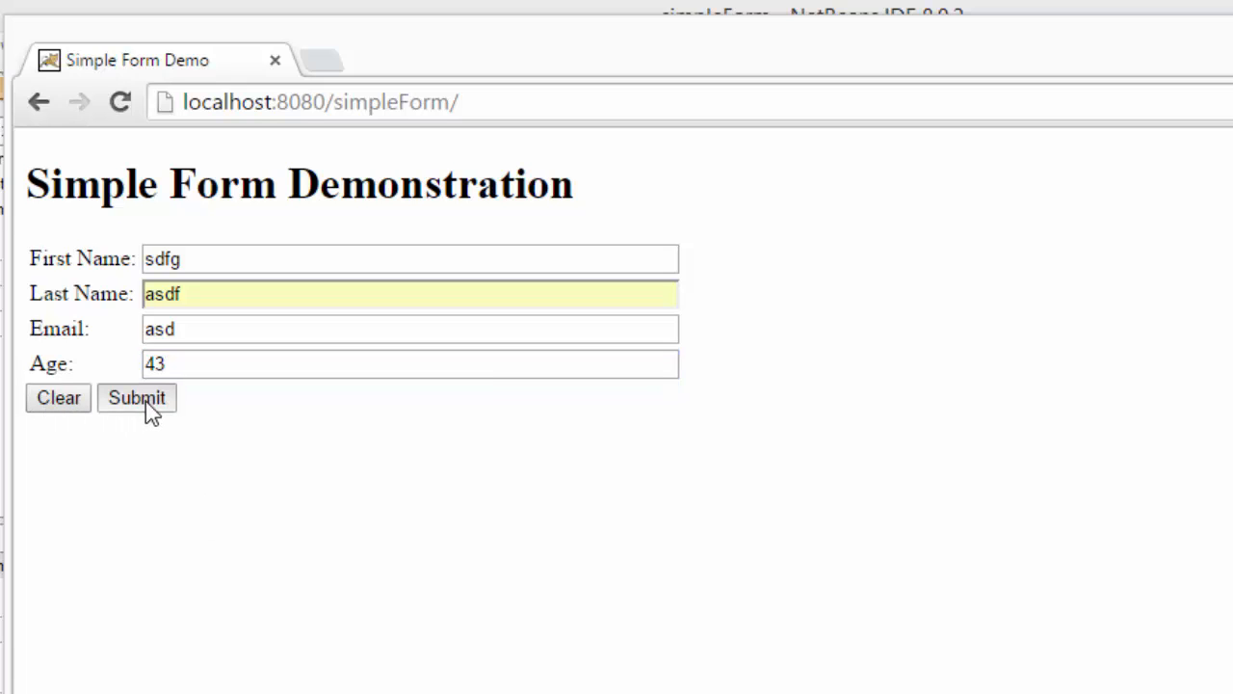
pyautogui.click(136, 397)
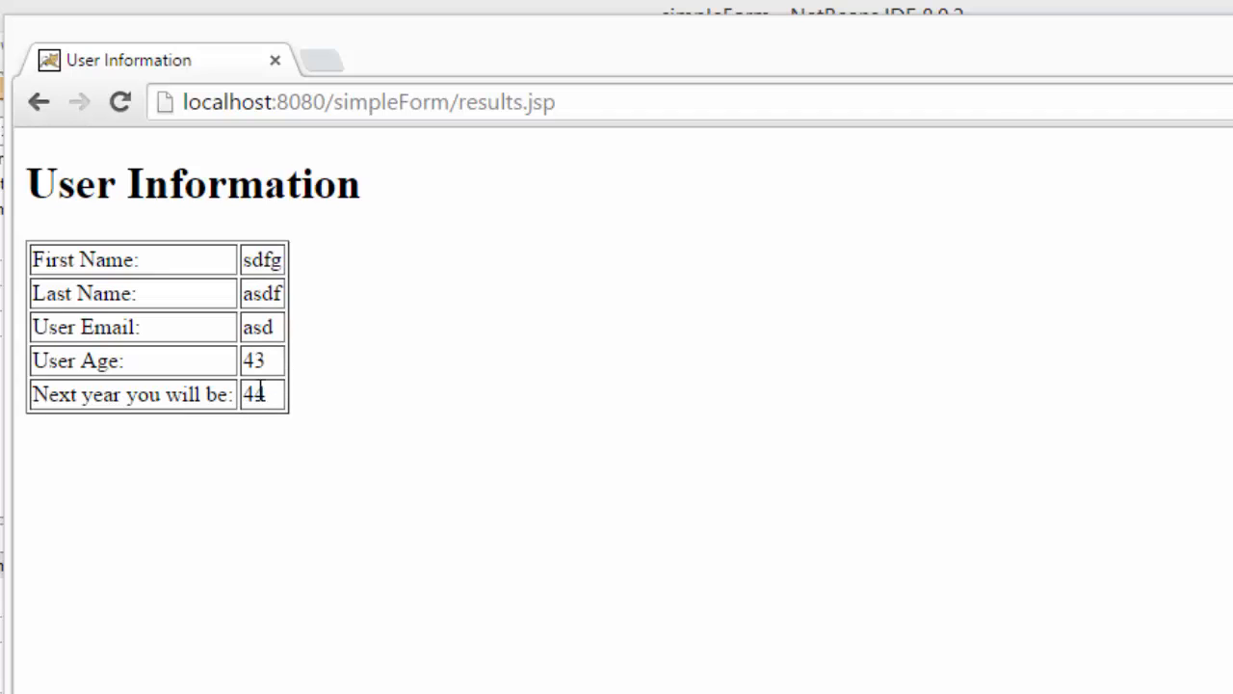
pyautogui.moveTo(249, 360)
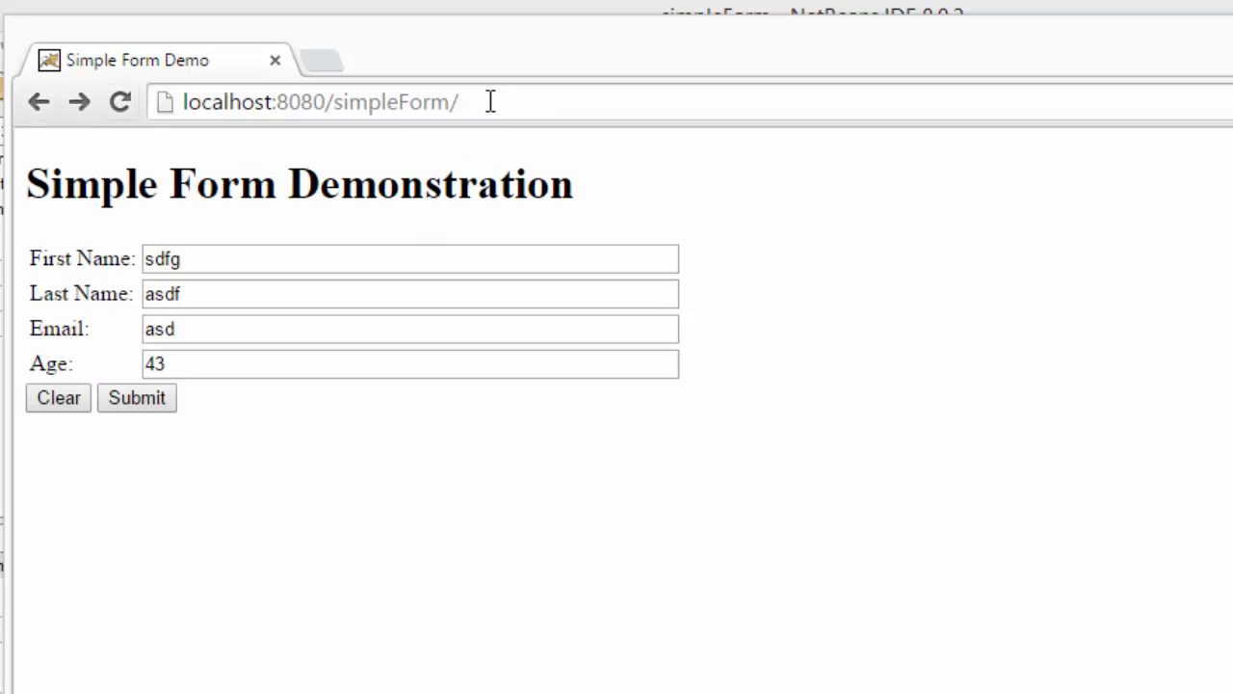
# Step: Clear the form and enter test values 'asd' and '33f4f'
pyautogui.click(57, 397)
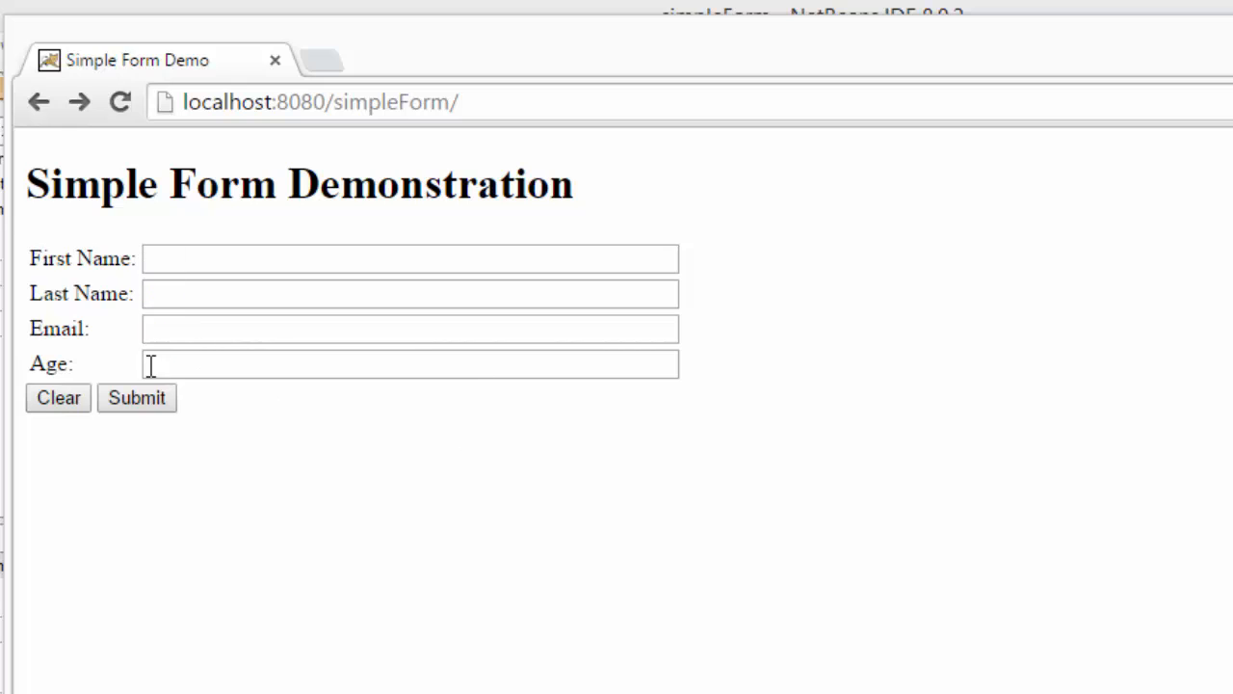
pyautogui.write('asd')
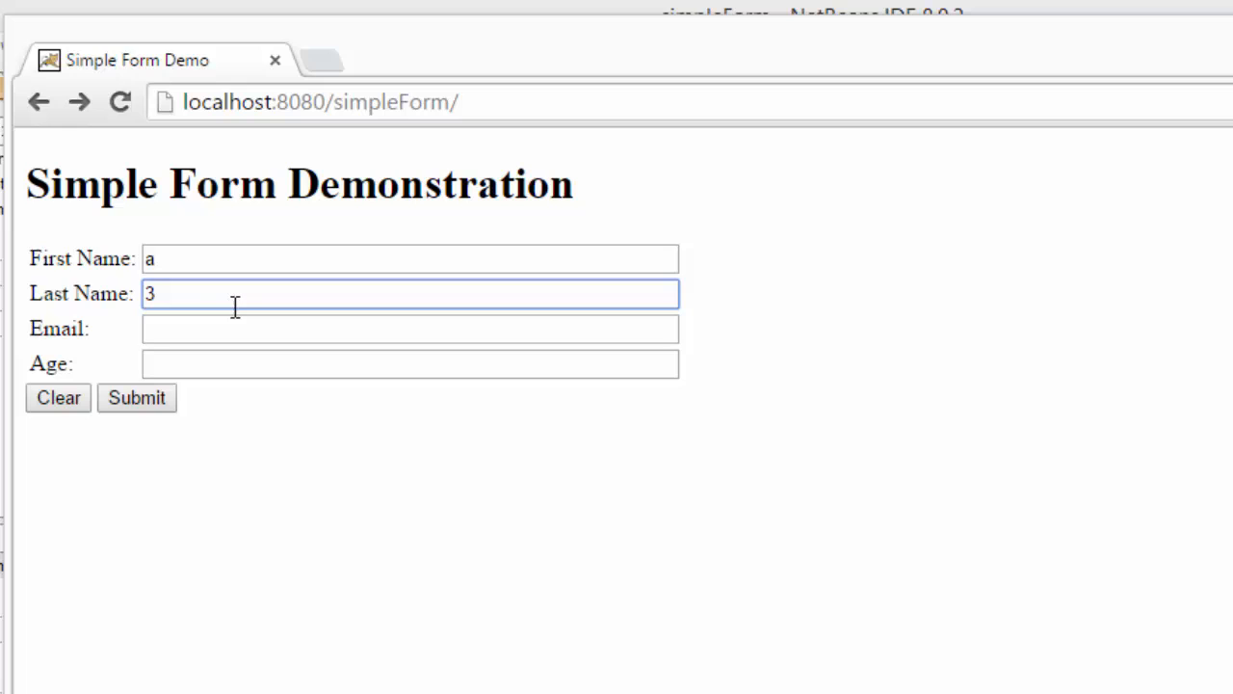
pyautogui.write('33f4f')
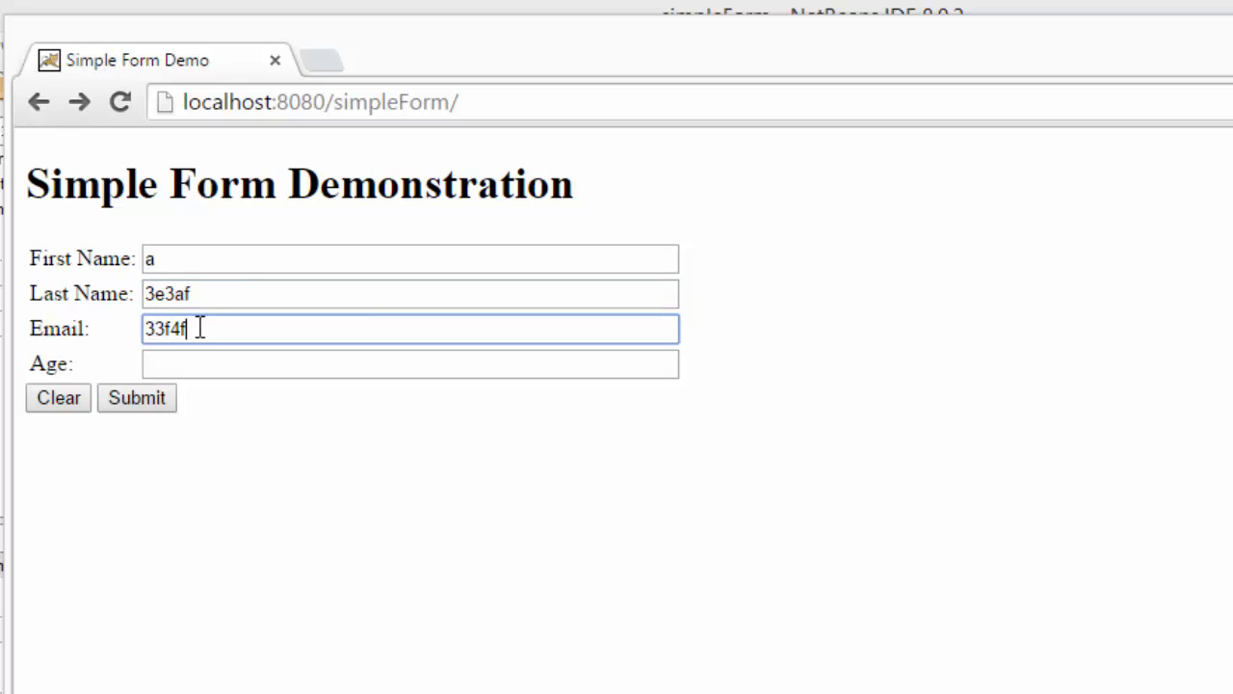
# Step: Submit with Age blank, causing HTTP 500 at line 13, then return and clear the form
pyautogui.click(410, 363)
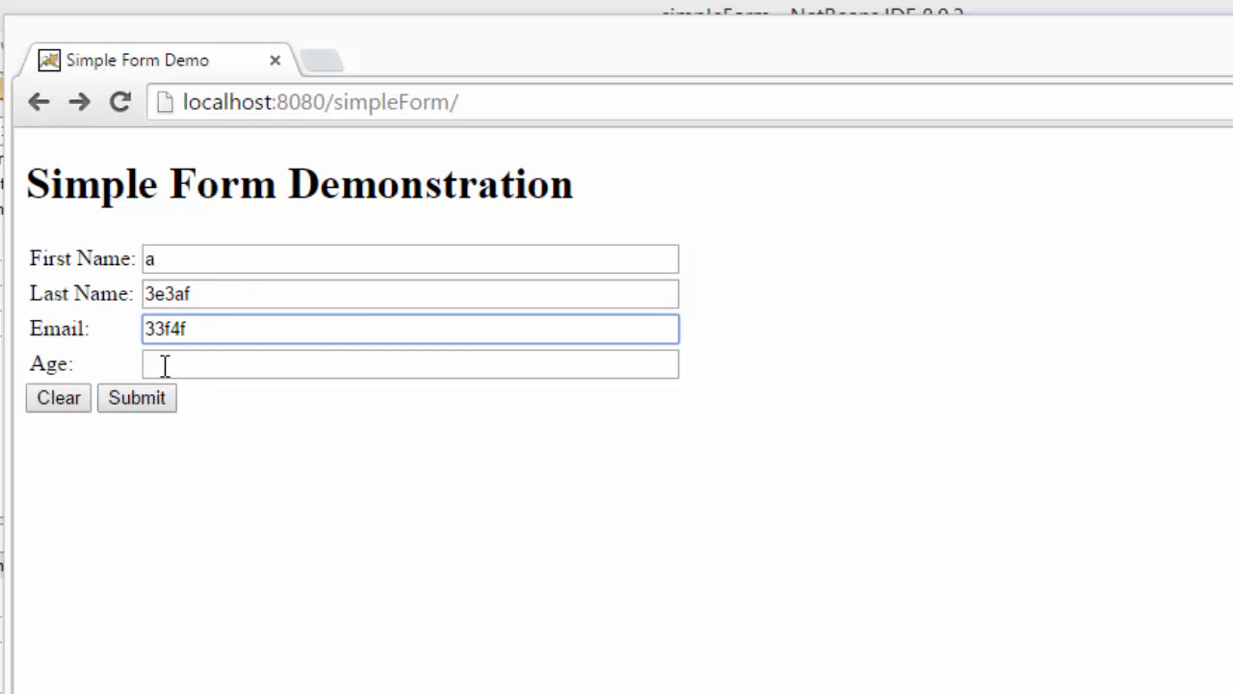
pyautogui.click(136, 397)
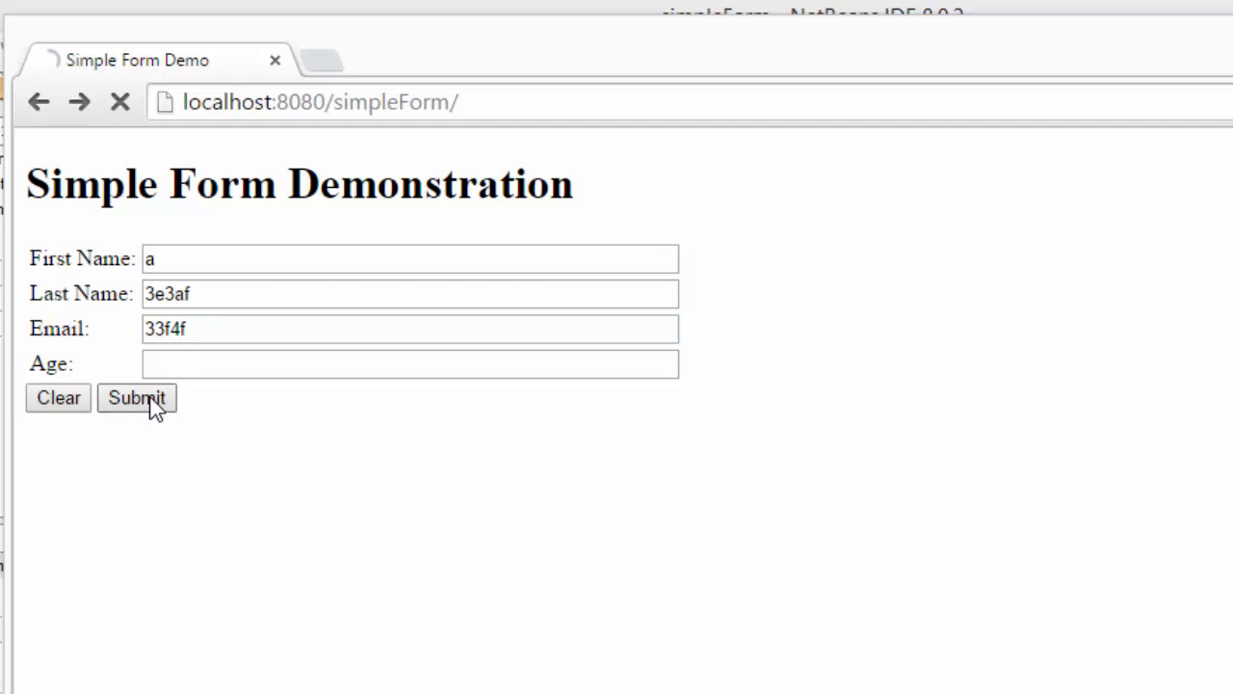
pyautogui.click(136, 398)
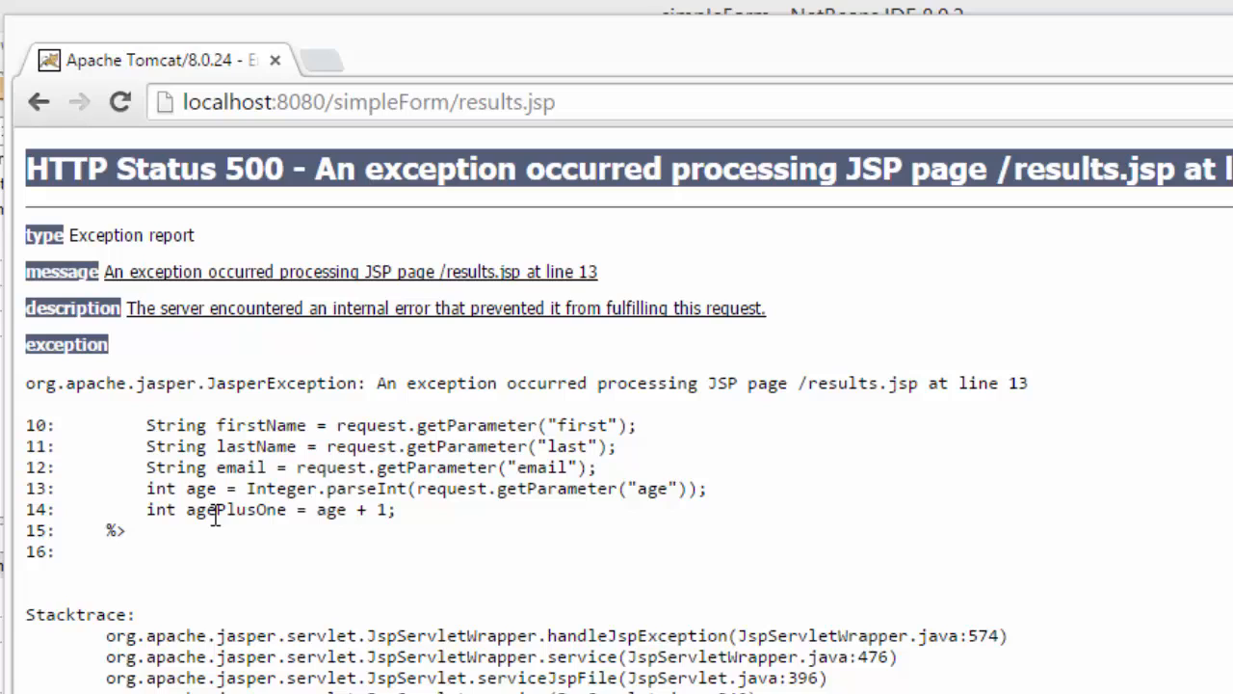
pyautogui.moveTo(421, 488)
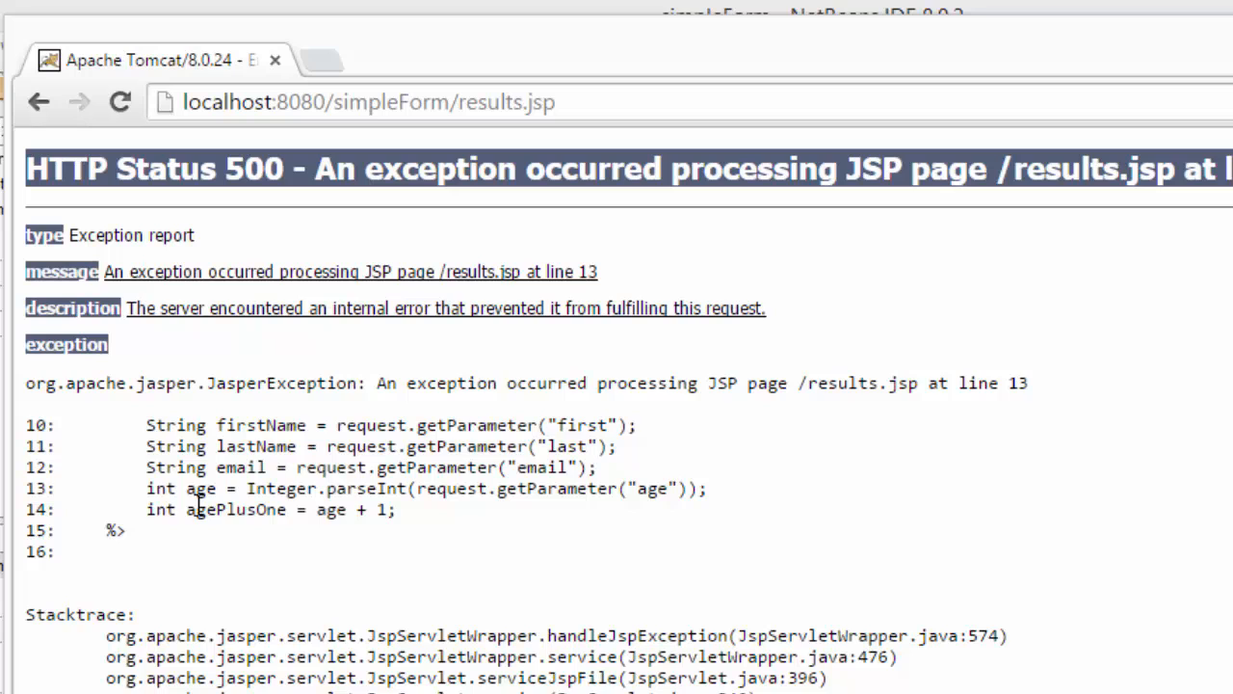
pyautogui.moveTo(213, 415)
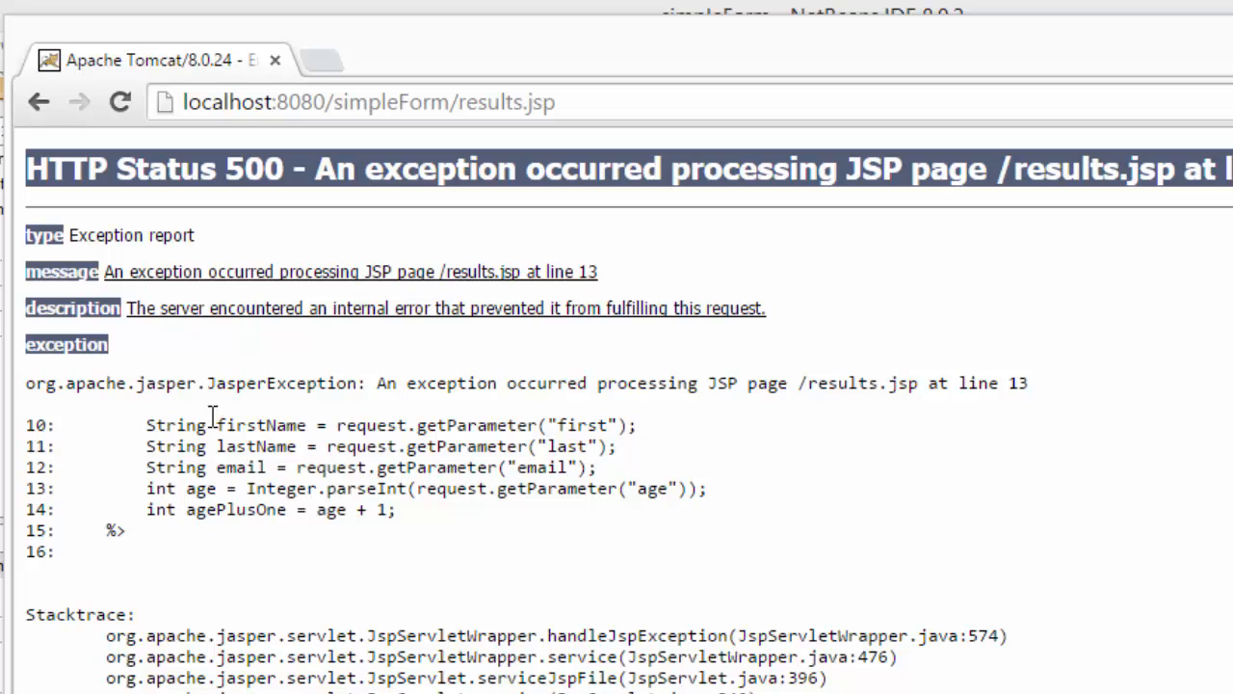
pyautogui.click(38, 102)
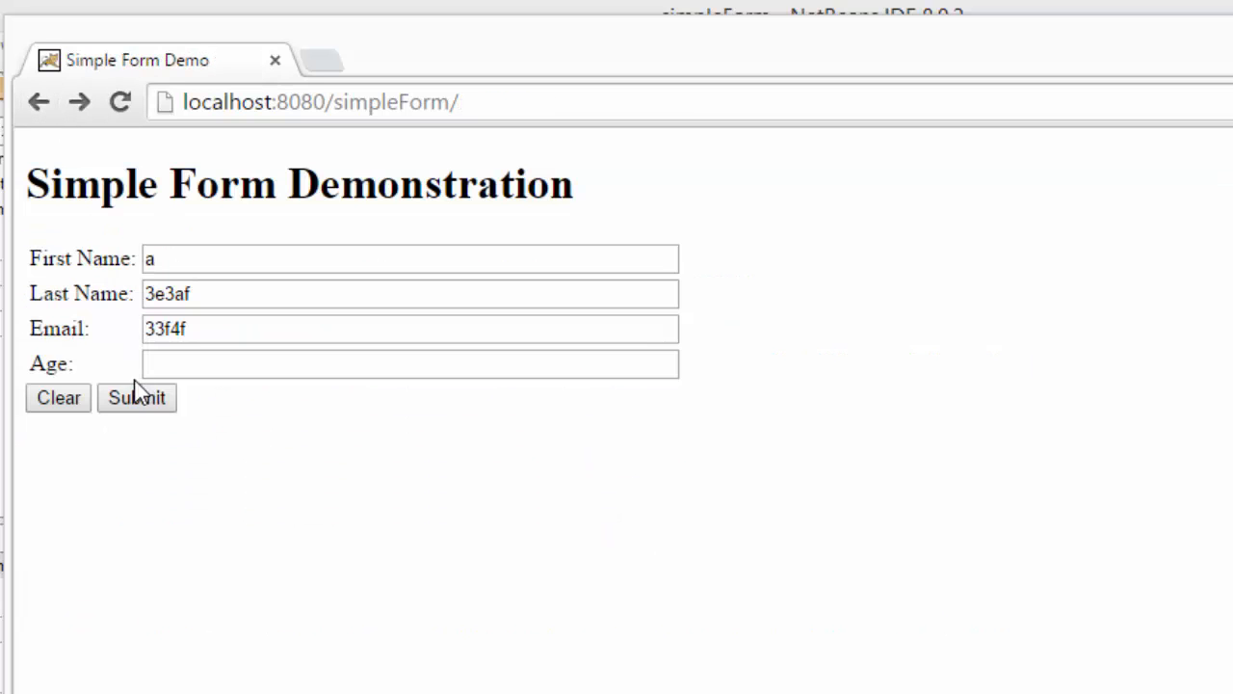
pyautogui.click(58, 397)
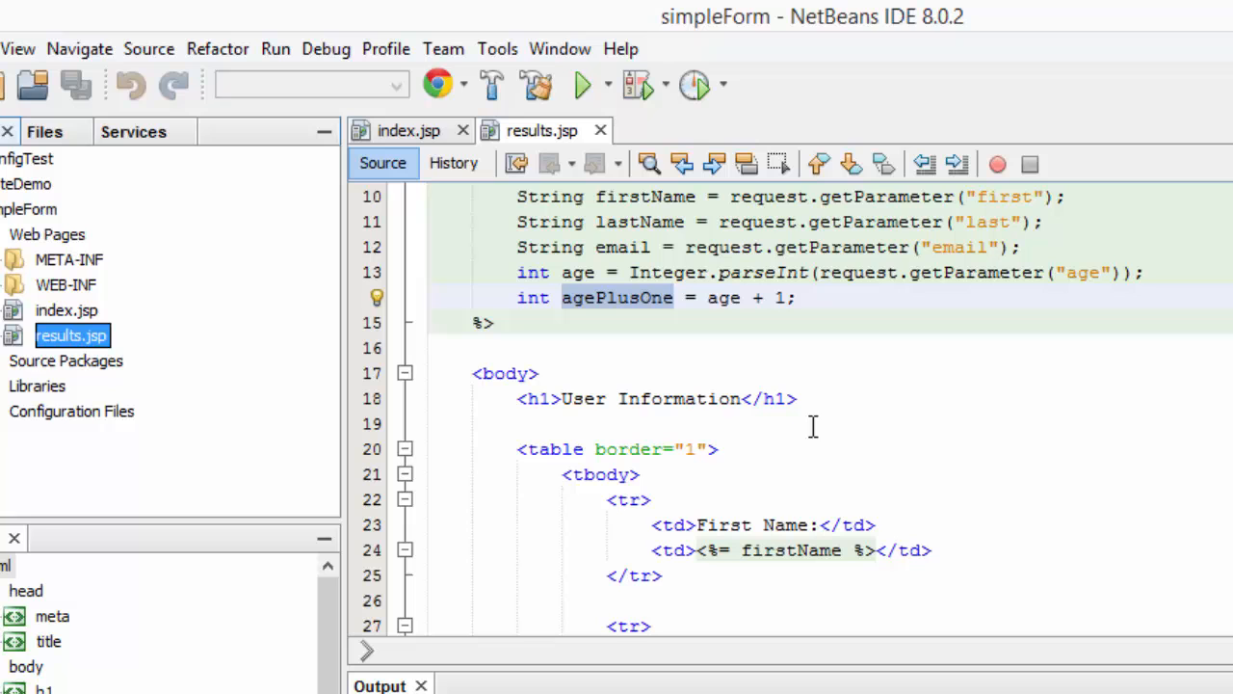
# Step: Start adding the required attribute to the age input in index.jsp
pyautogui.click(409, 131)
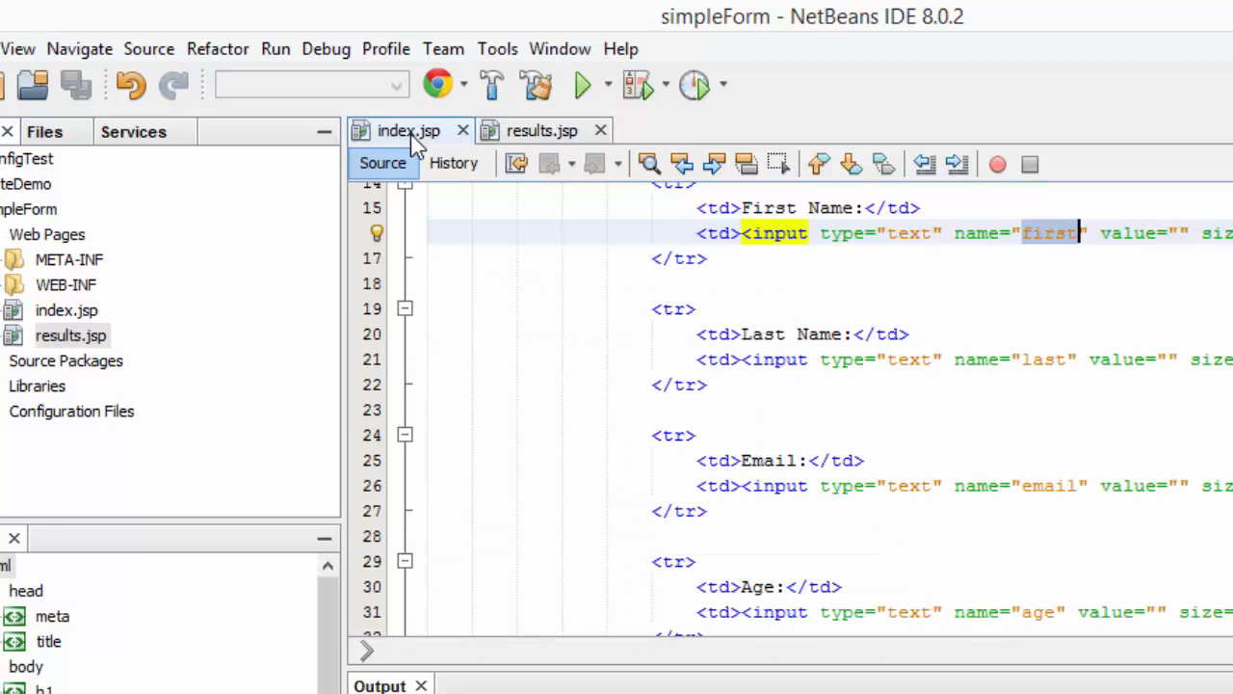
pyautogui.scroll(-3)
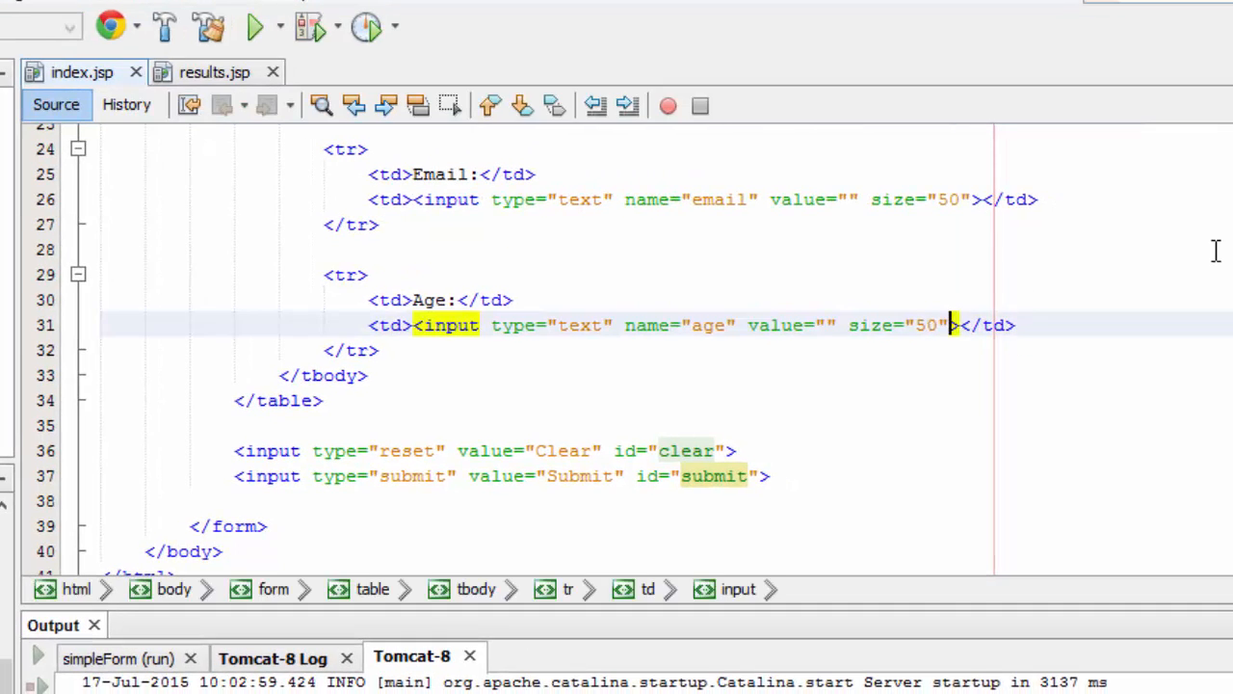
pyautogui.write('re')
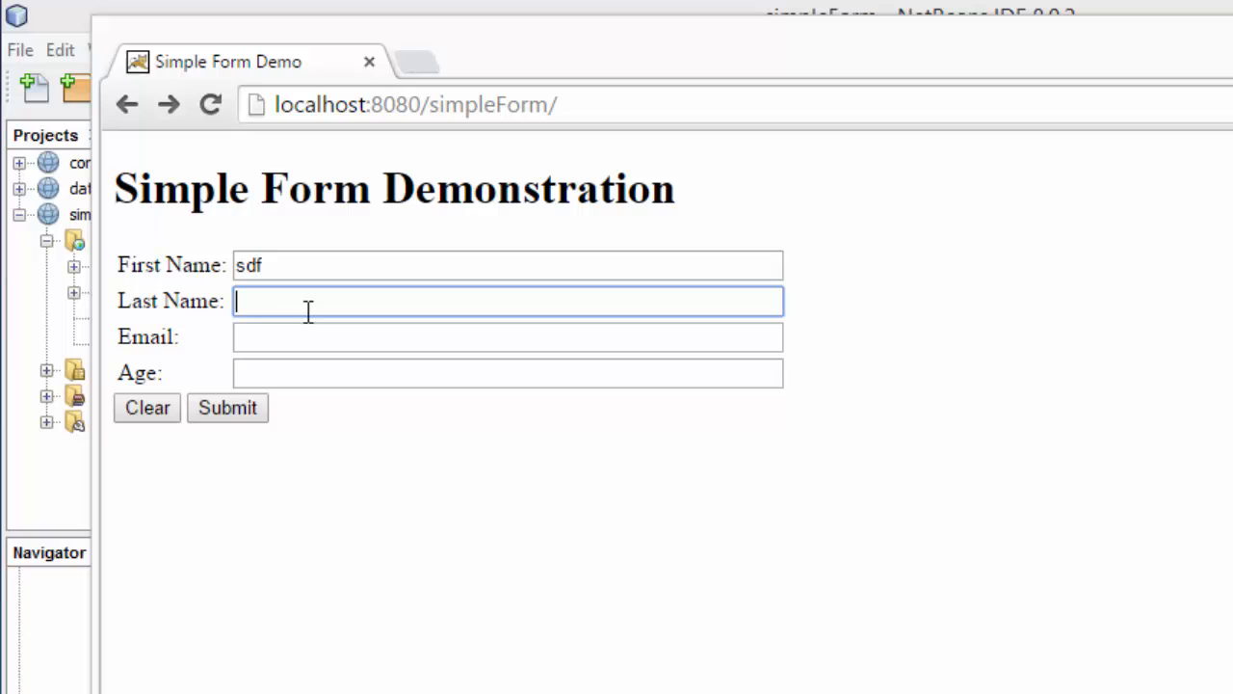
# Step: Enter 'sdfg' and submit with Age blank, triggering the required-field prompt
pyautogui.write('sdfg')
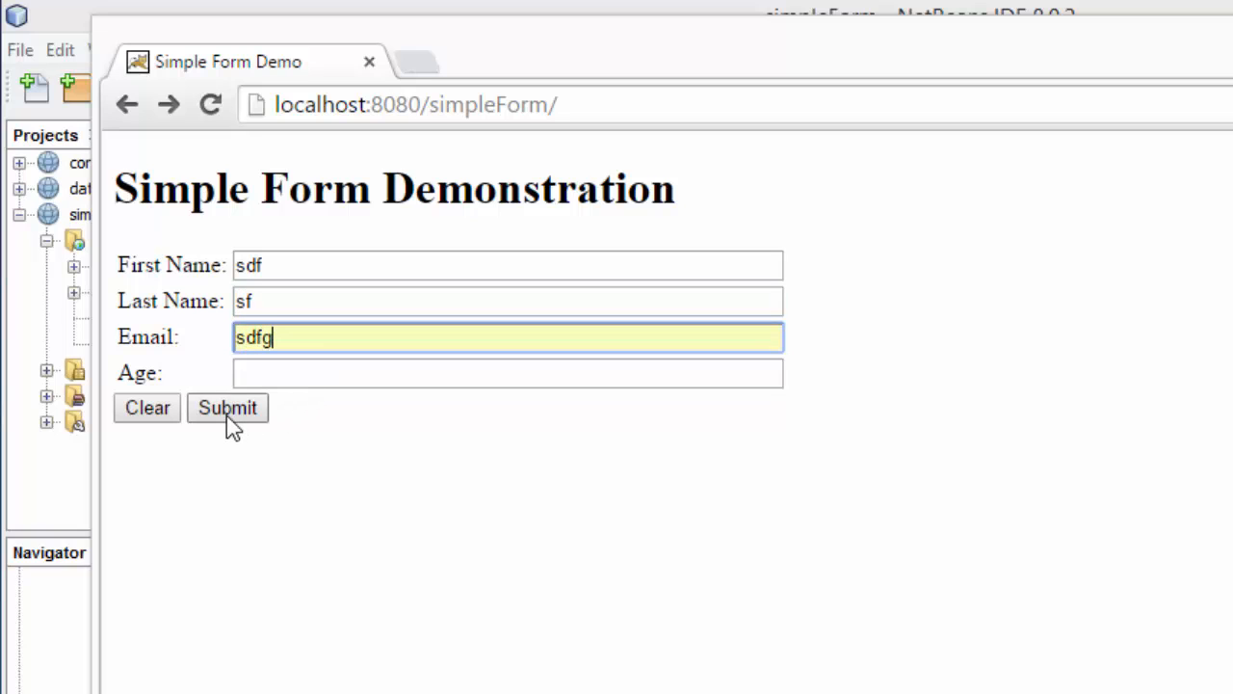
pyautogui.click(228, 408)
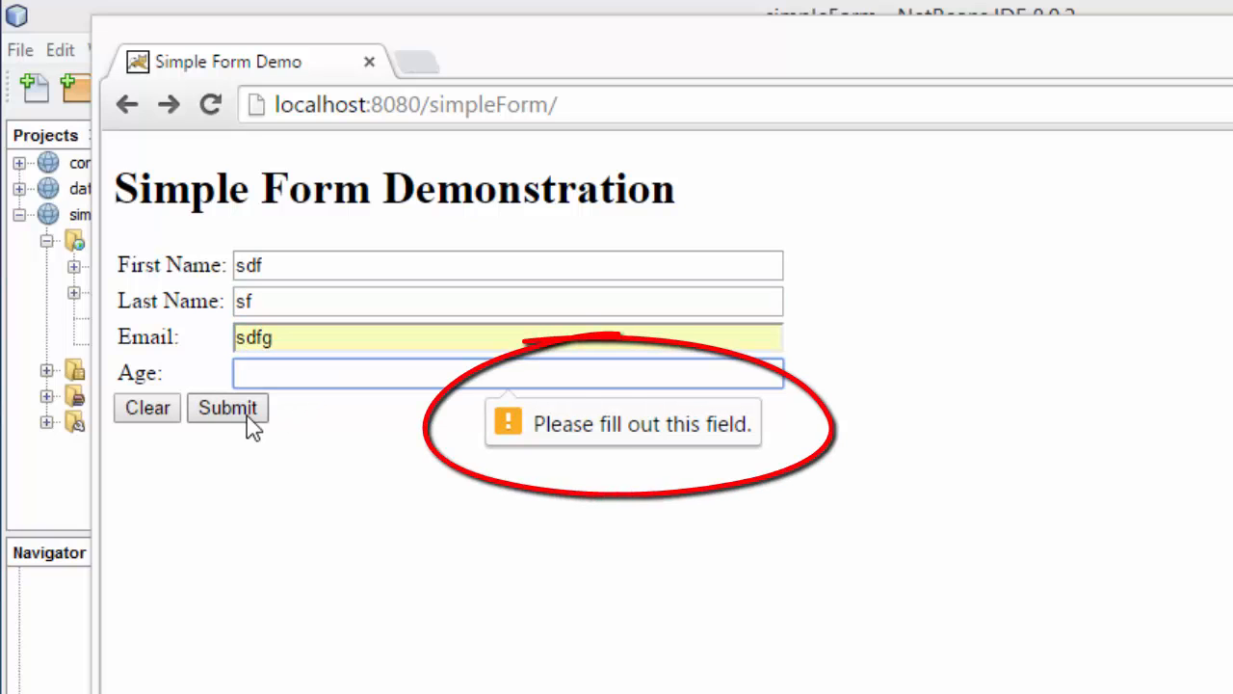
pyautogui.moveTo(819, 454)
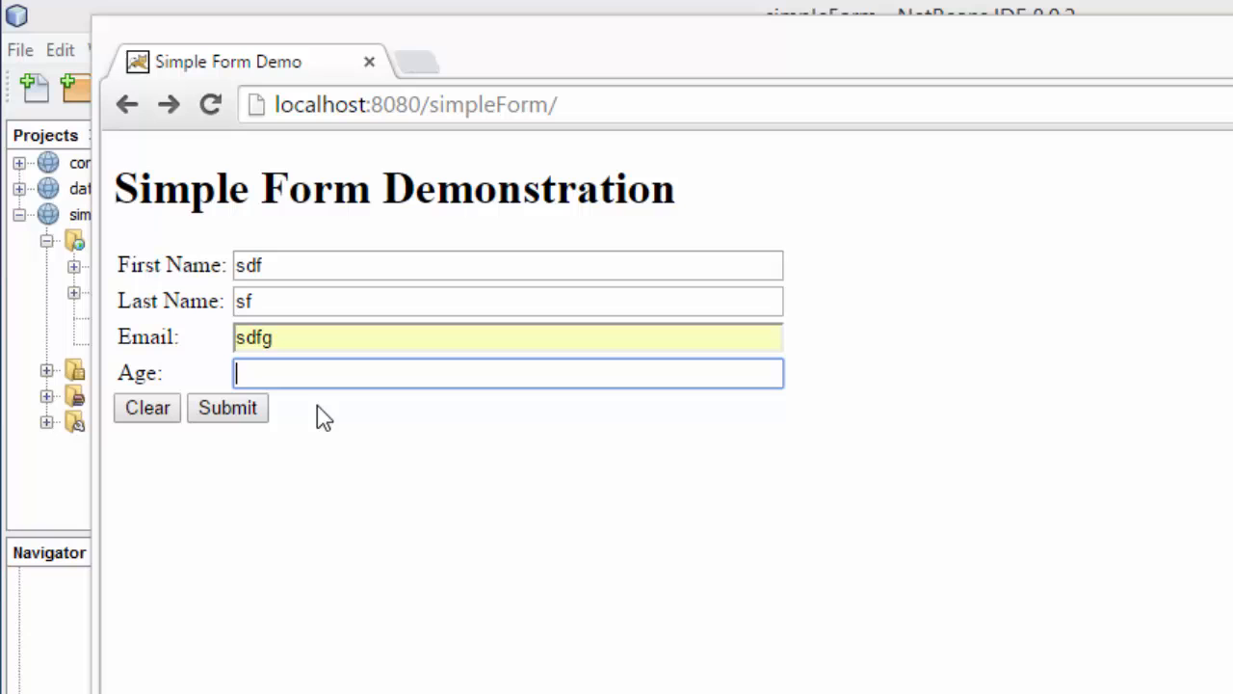
pyautogui.click(228, 407)
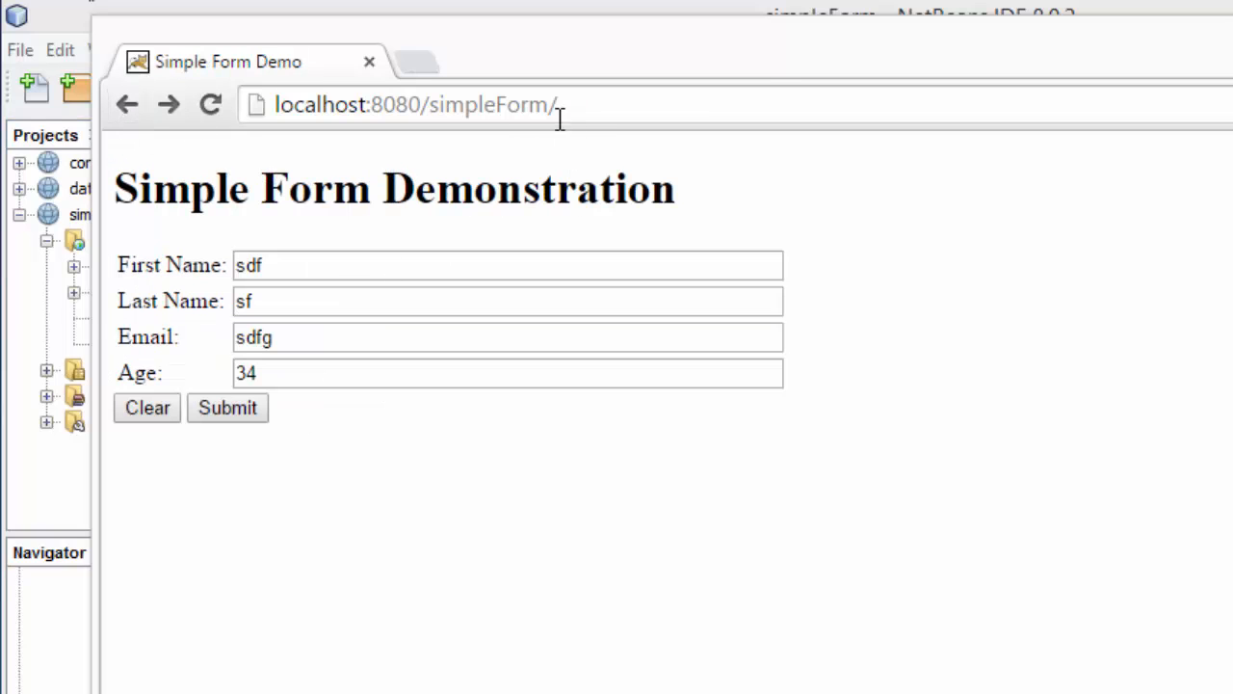
# Step: Reload, refill with 'asdf', submit without an age, and go back from the HTTP 500 error
pyautogui.click(147, 408)
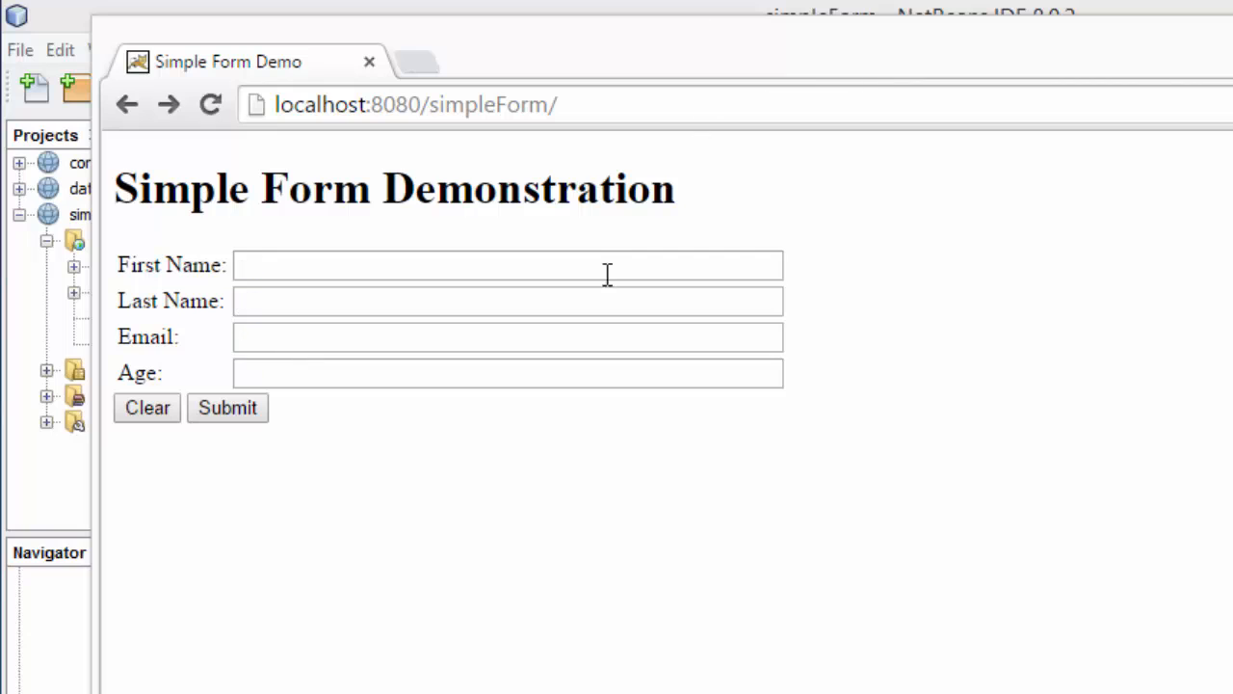
pyautogui.write('asdf')
pyautogui.write('adsf')
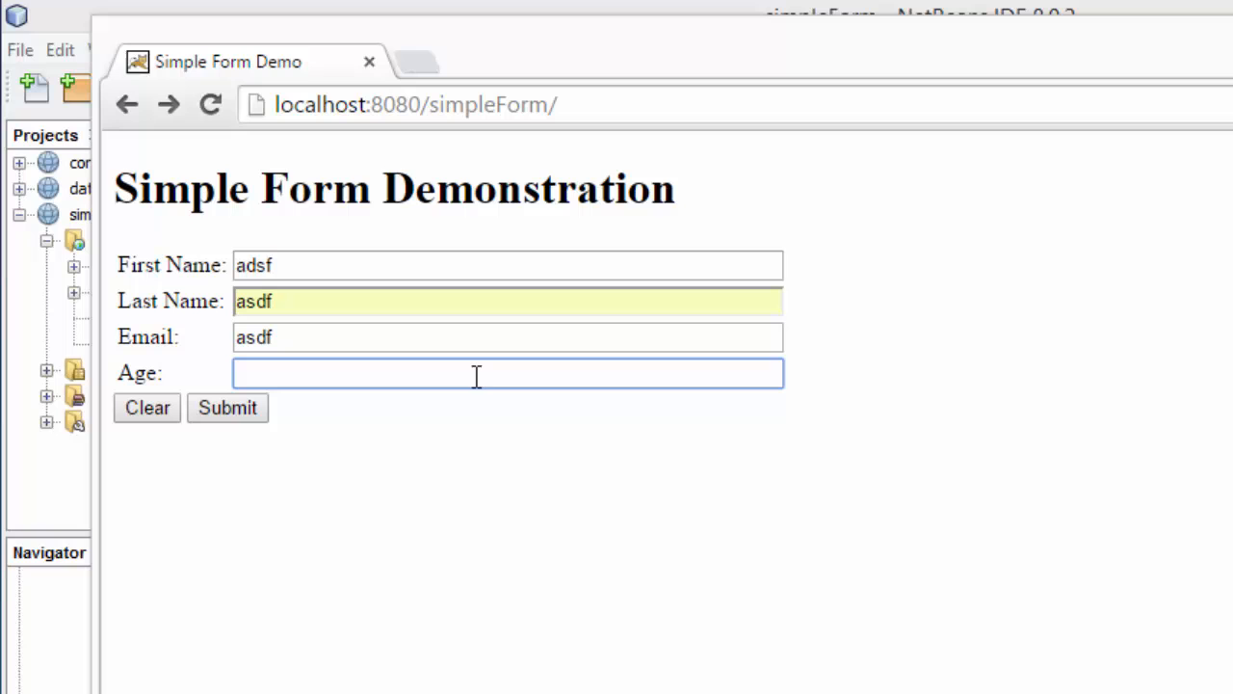
pyautogui.click(227, 408)
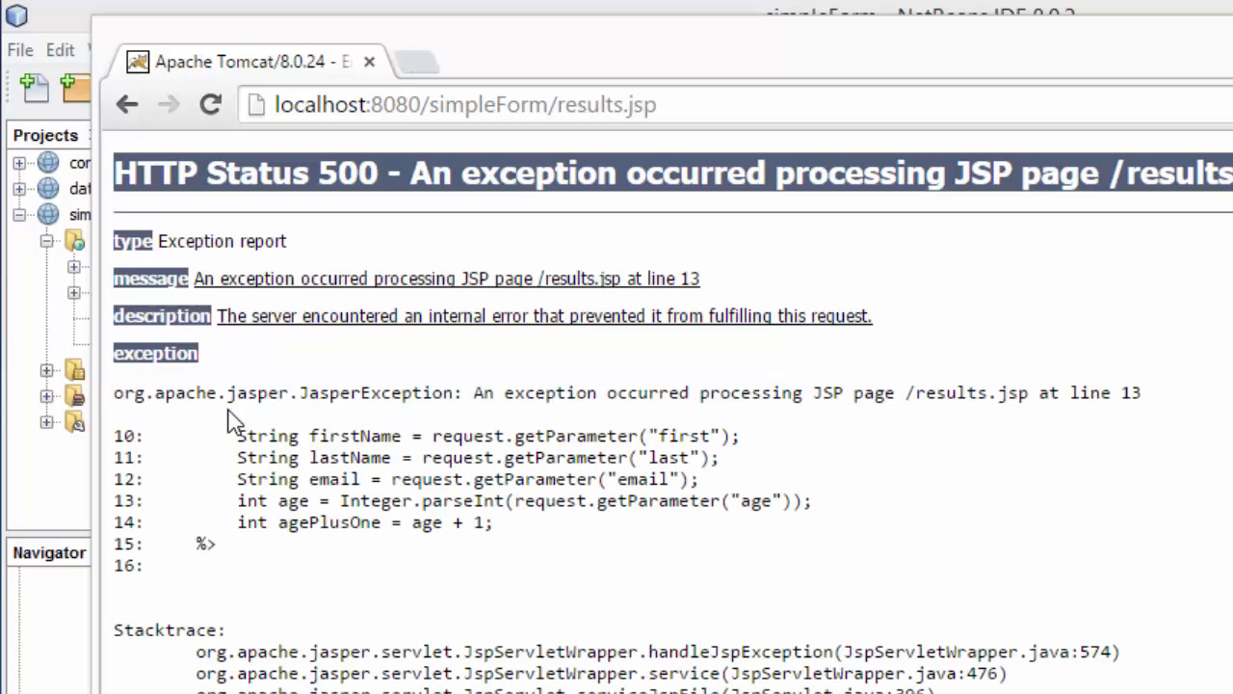
pyautogui.moveTo(161, 190)
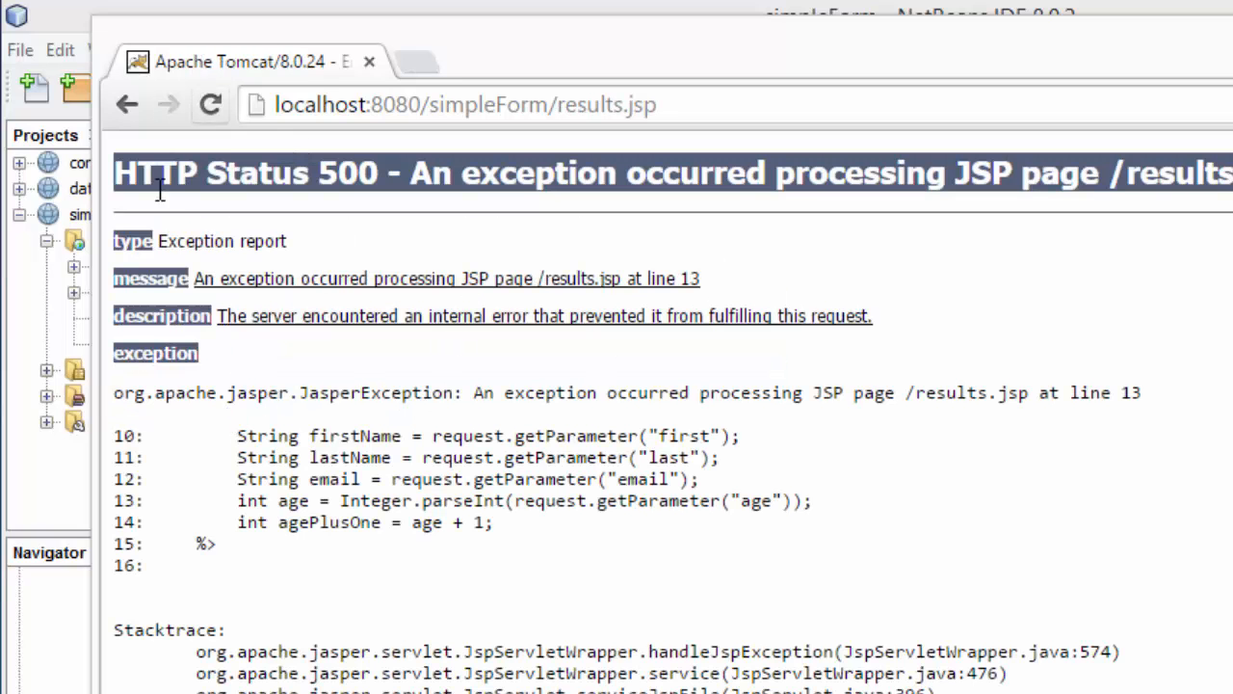
pyautogui.click(127, 105)
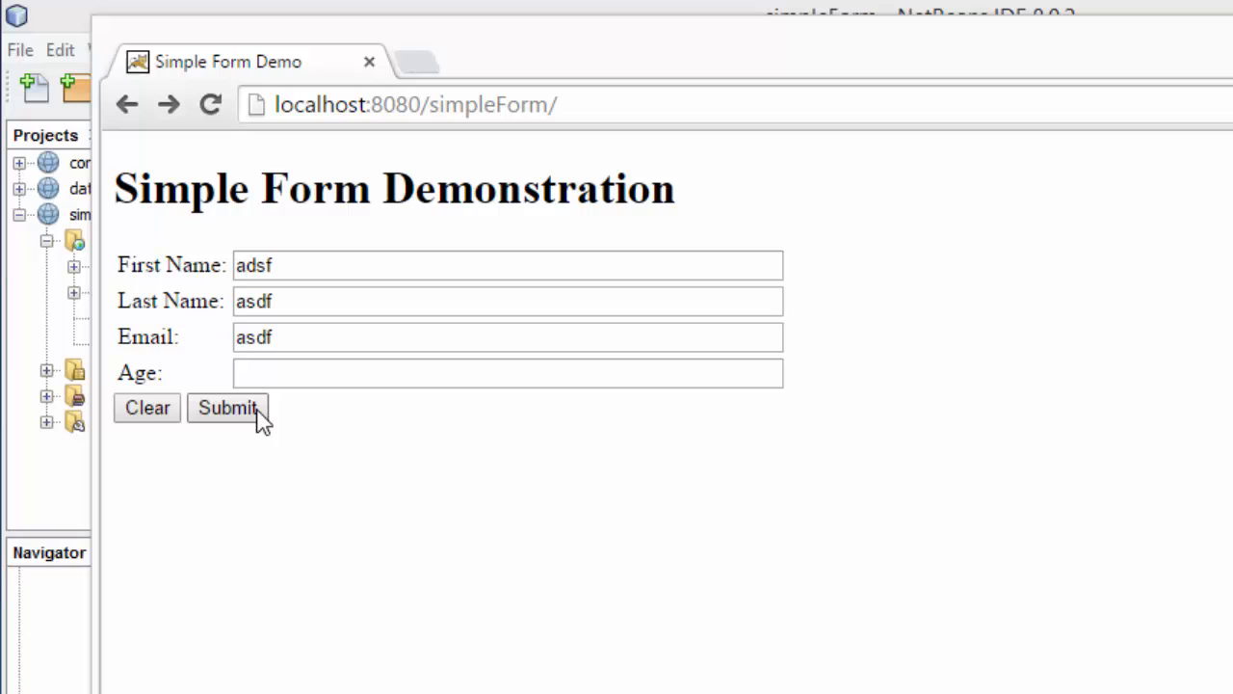
pyautogui.click(227, 407)
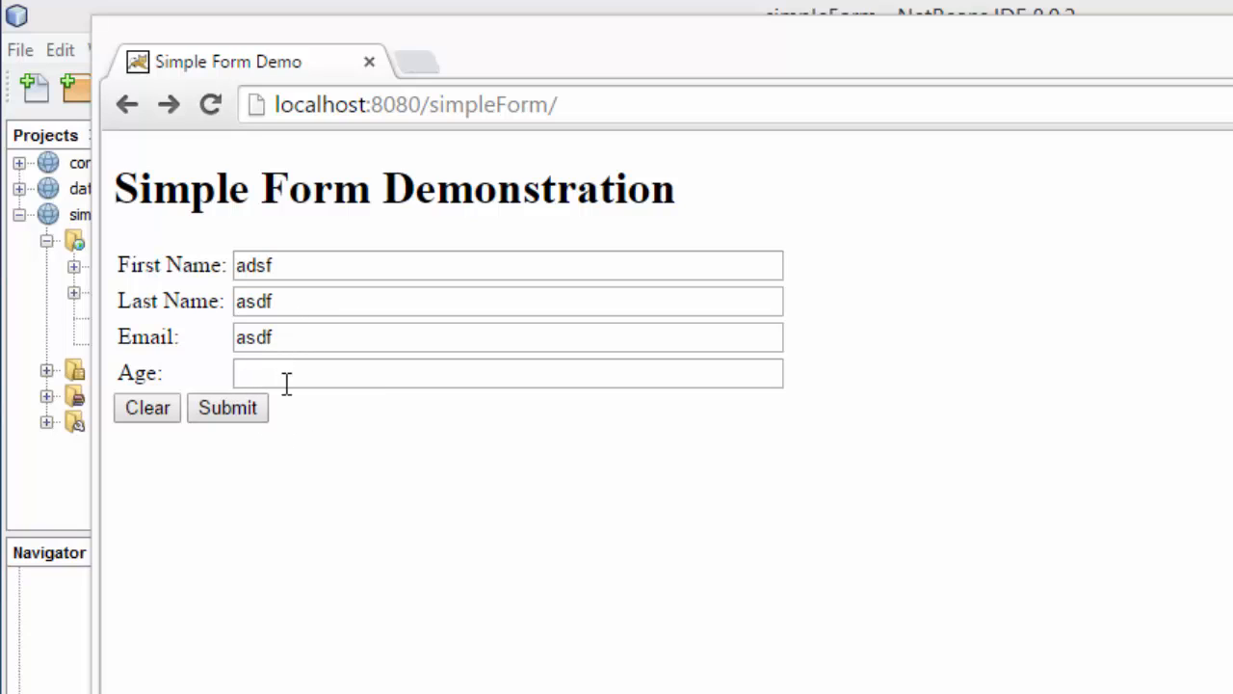
pyautogui.doubleClick(254, 336)
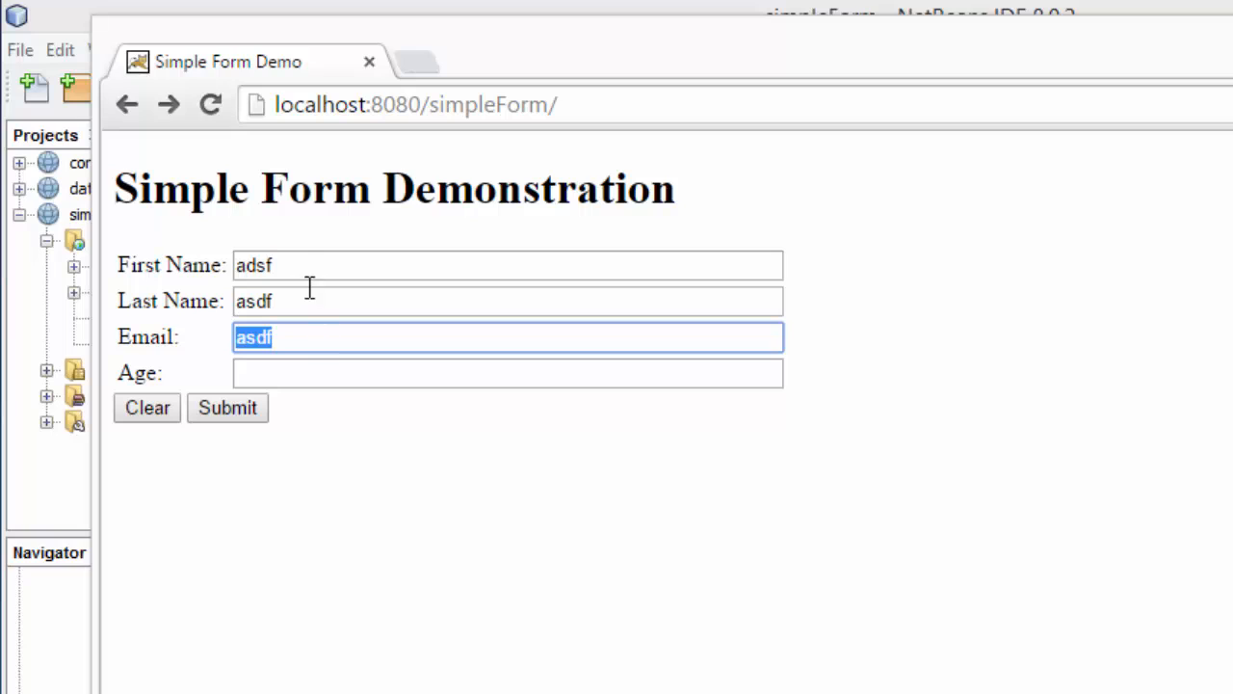
pyautogui.moveTo(376, 373)
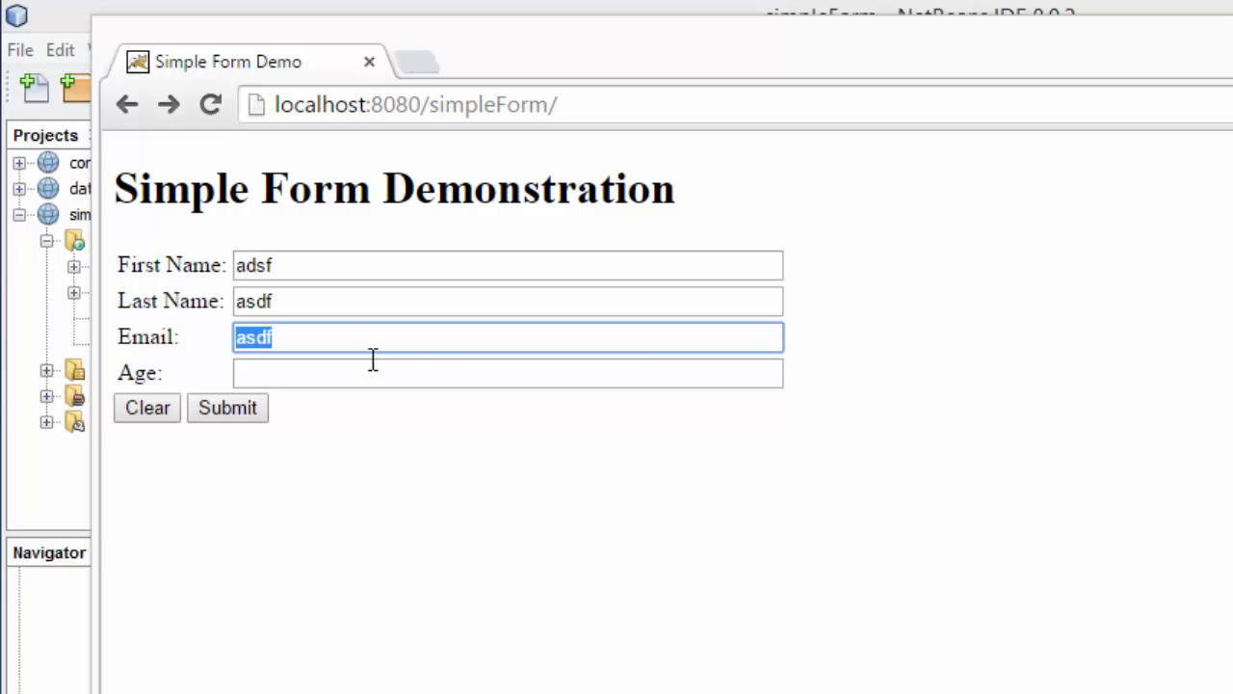
pyautogui.moveTo(55, 511)
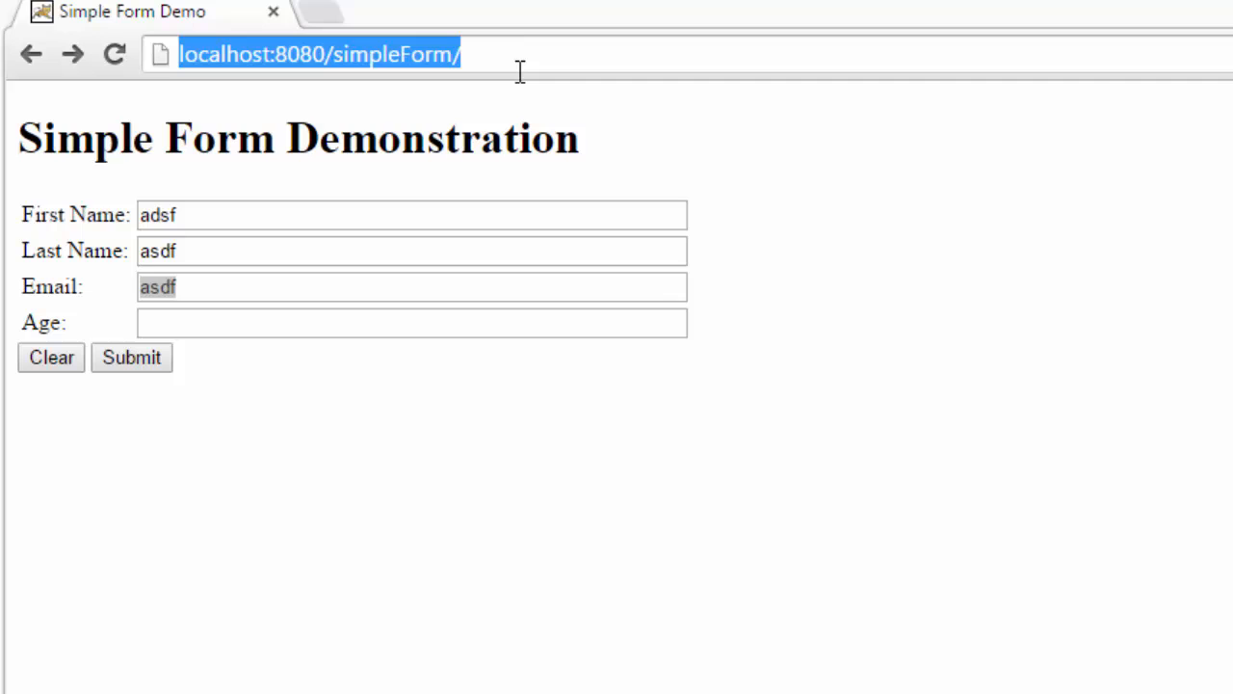
pyautogui.click(50, 357)
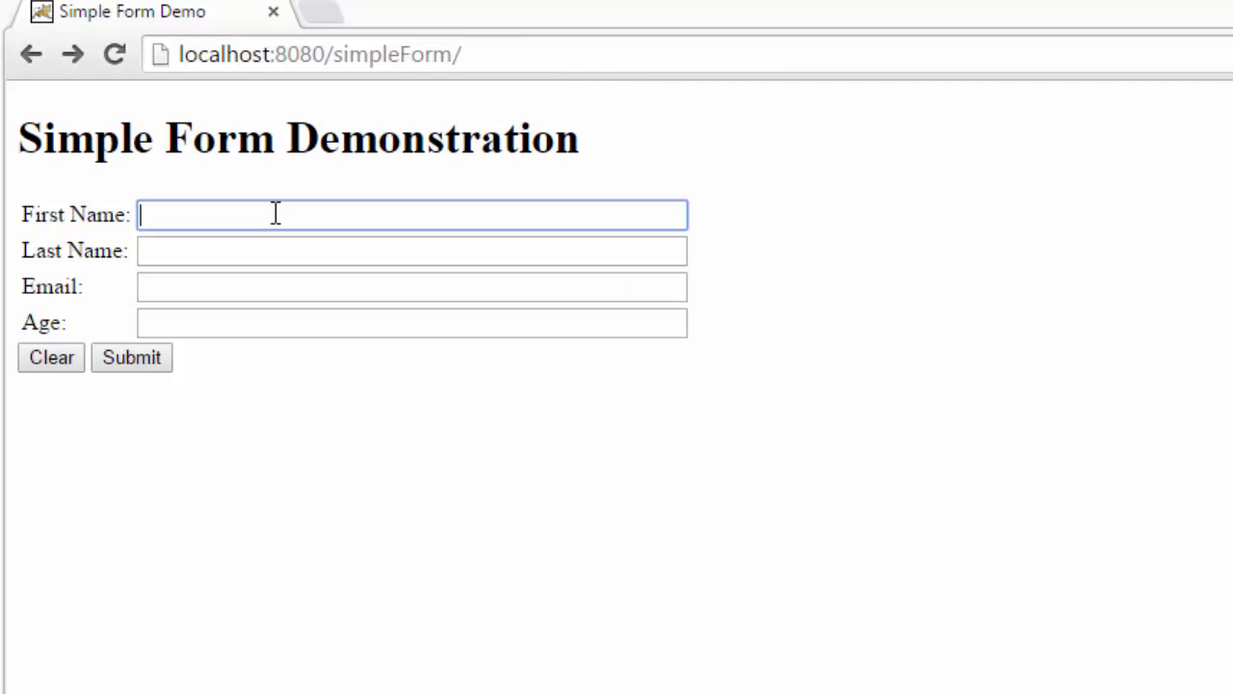
pyautogui.write('Mike')
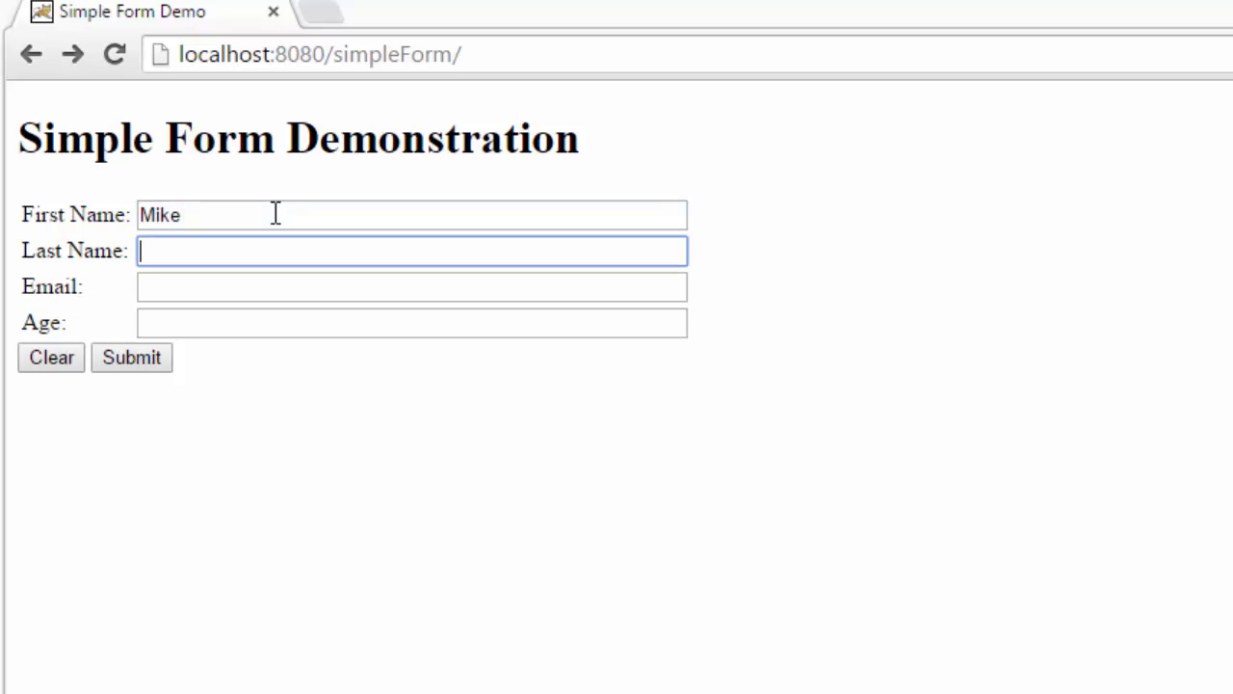
pyautogui.write('Colbert')
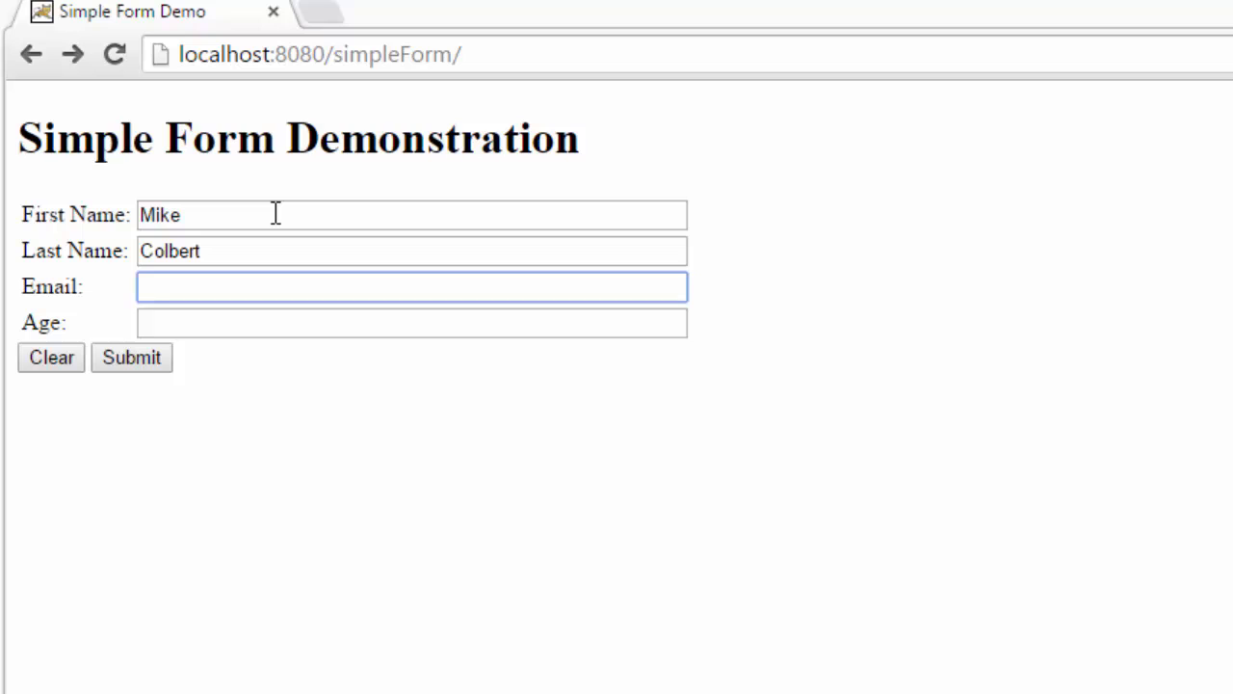
pyautogui.write('43')
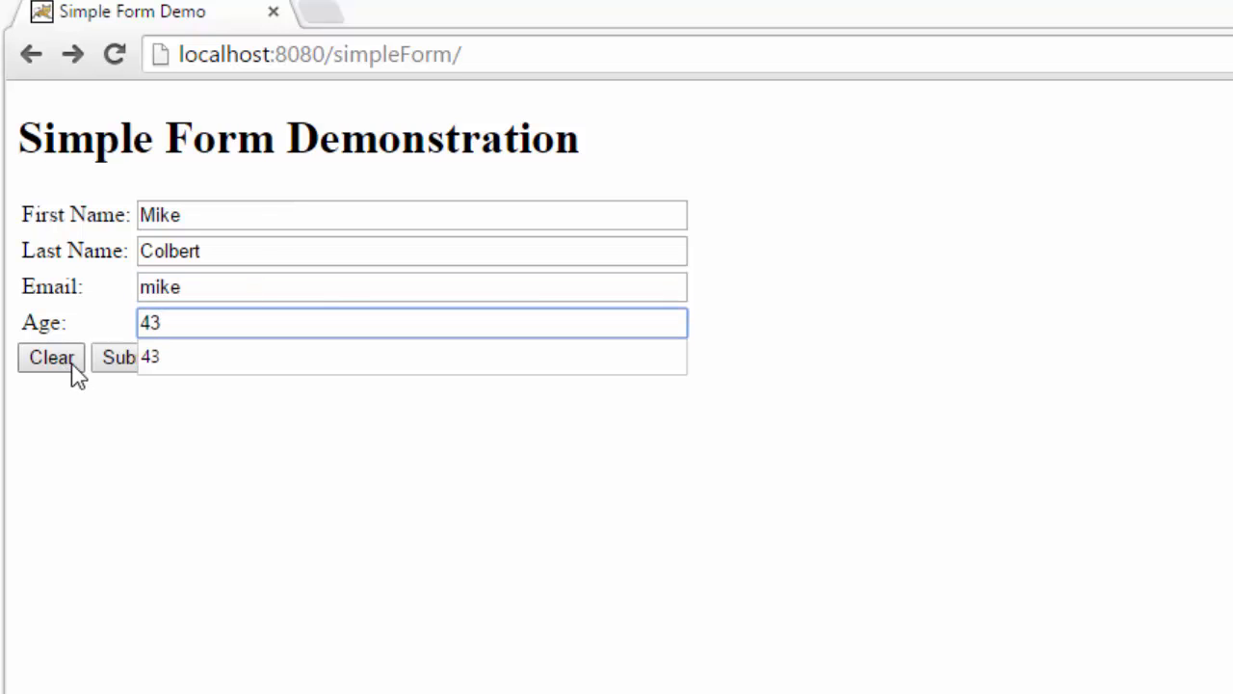
pyautogui.click(131, 358)
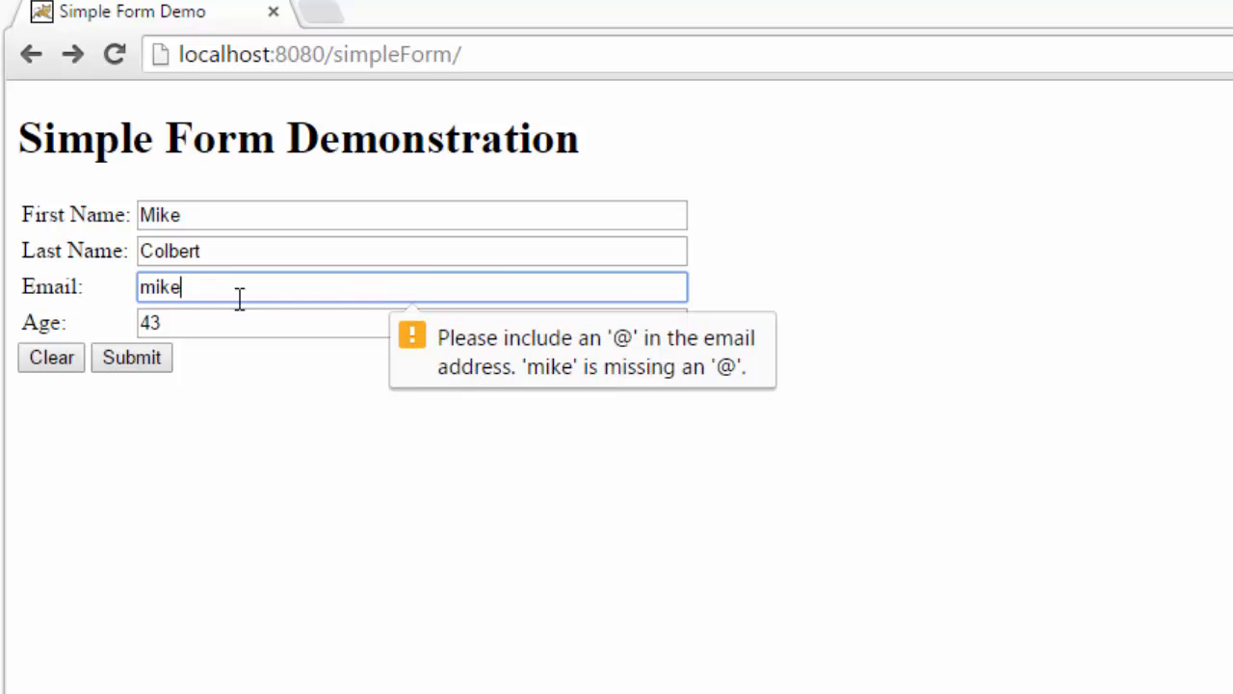
pyautogui.moveTo(518, 287)
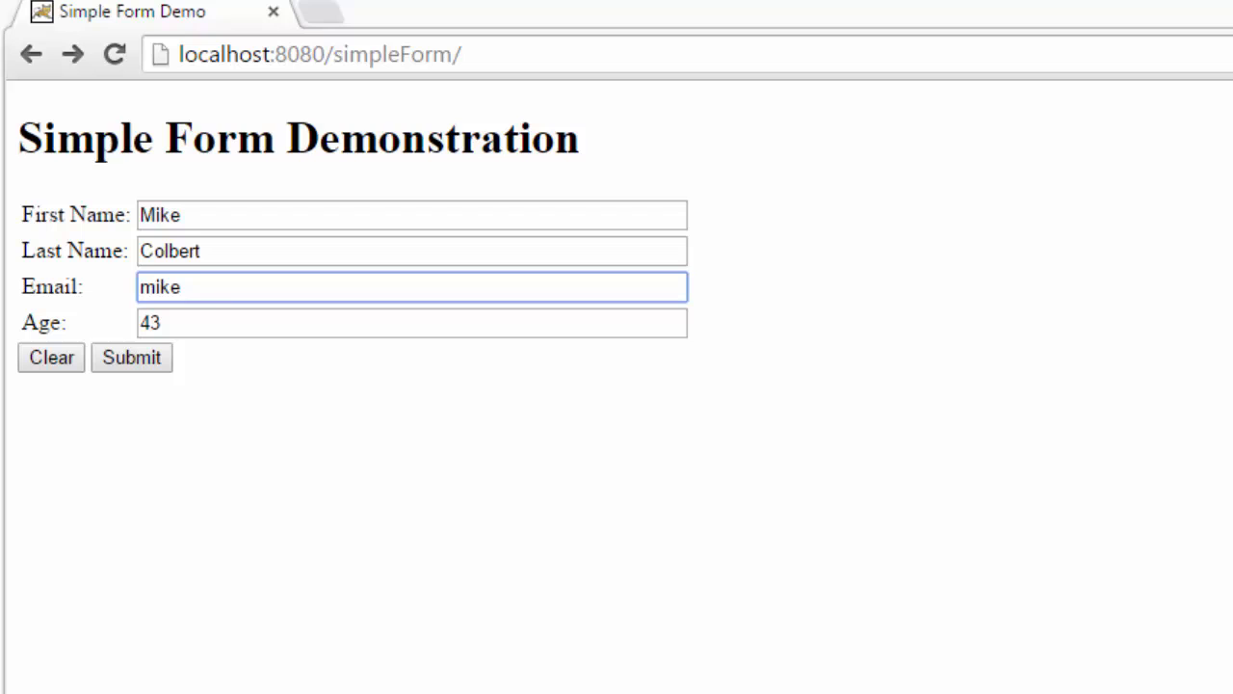
# Step: Add '@' to the email address and resubmit the form
pyautogui.write('@')
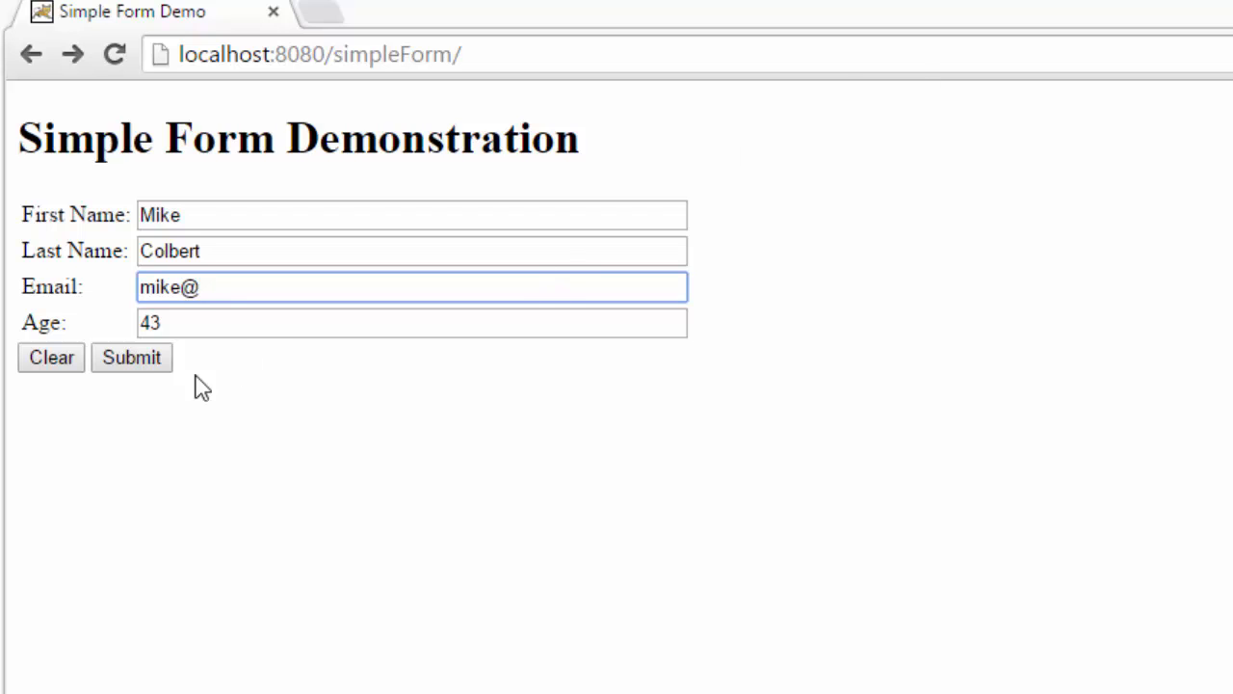
pyautogui.click(131, 357)
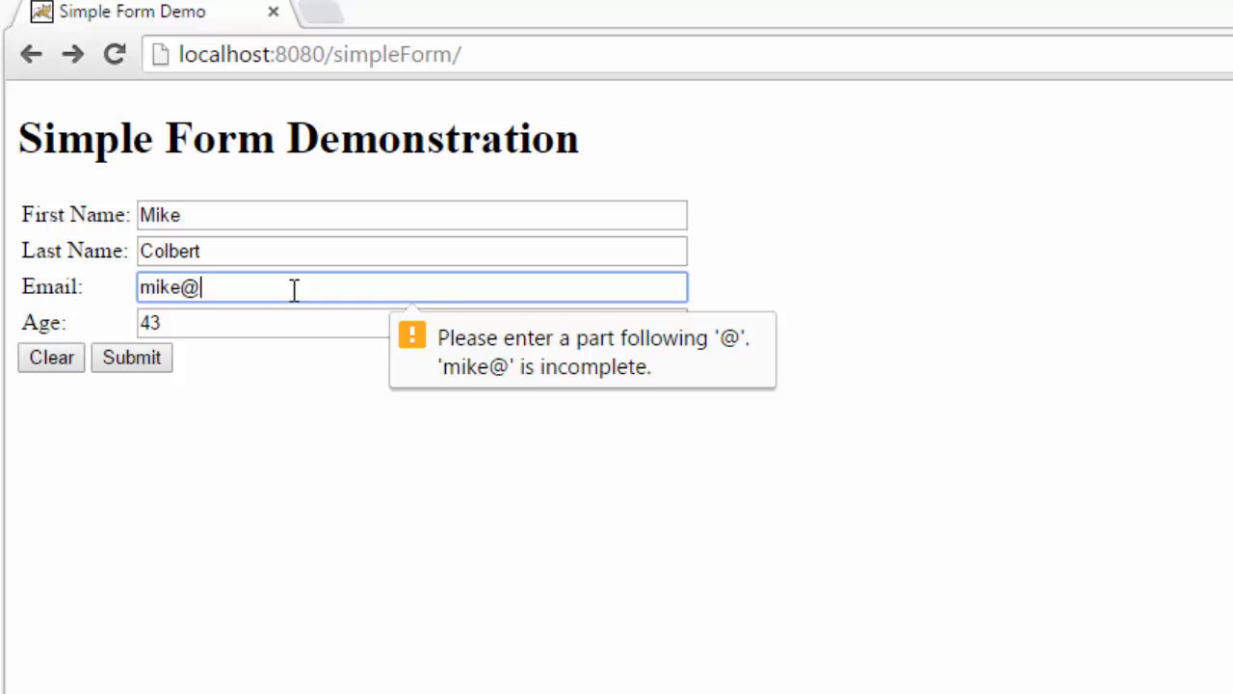
pyautogui.click(131, 357)
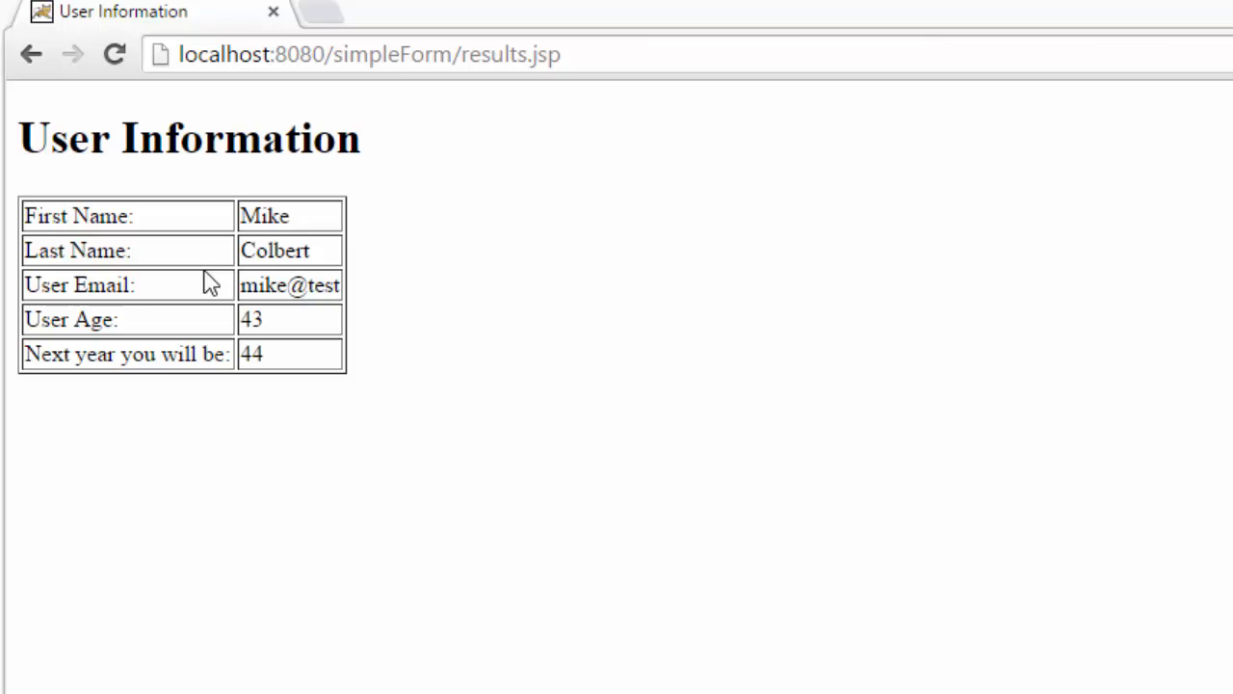
pyautogui.moveTo(321, 325)
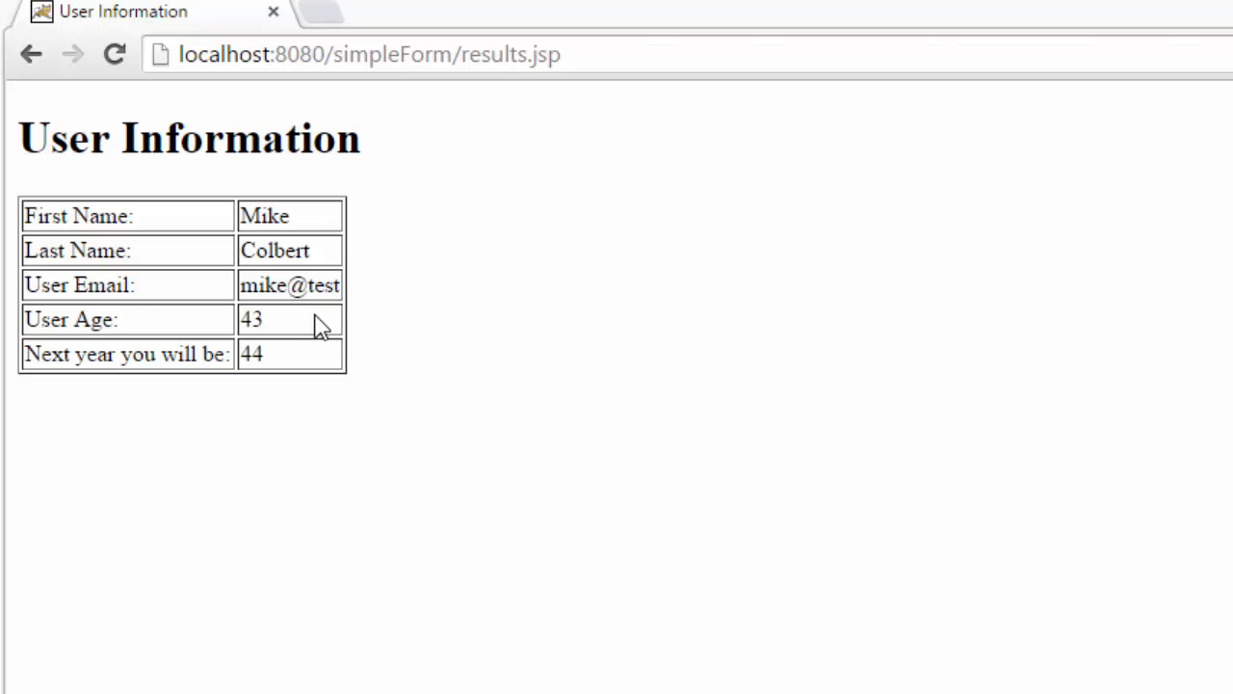
pyautogui.moveTo(273, 330)
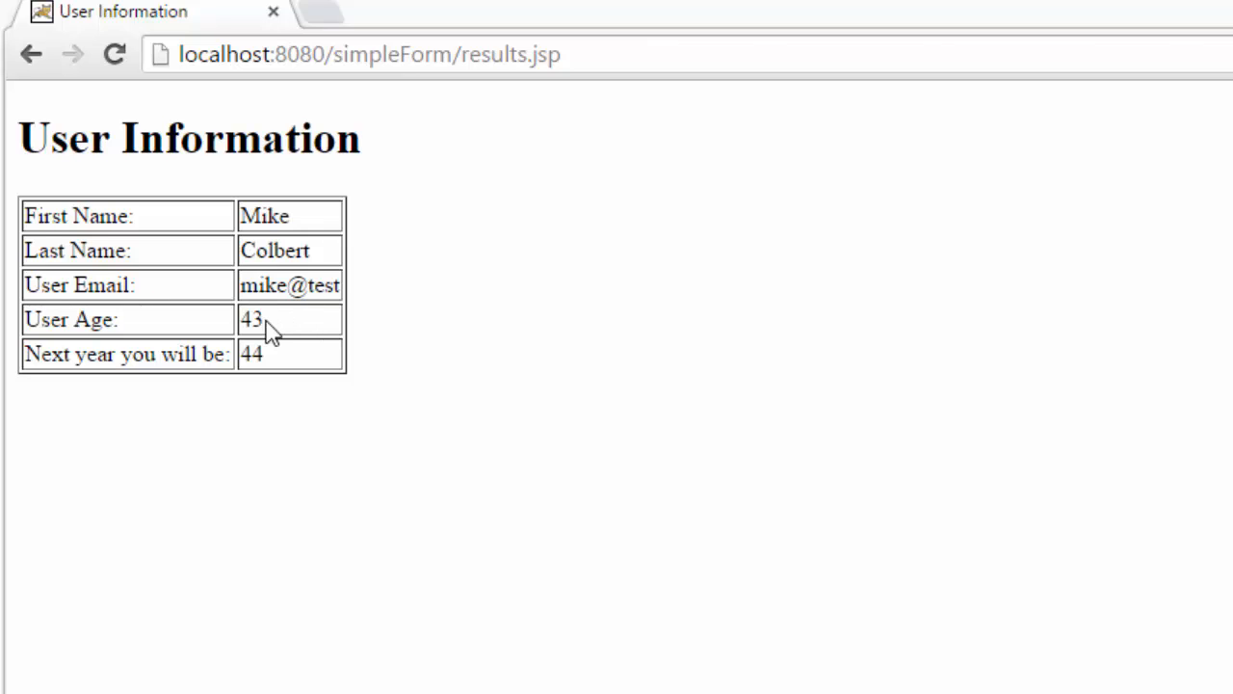
pyautogui.moveTo(340, 283)
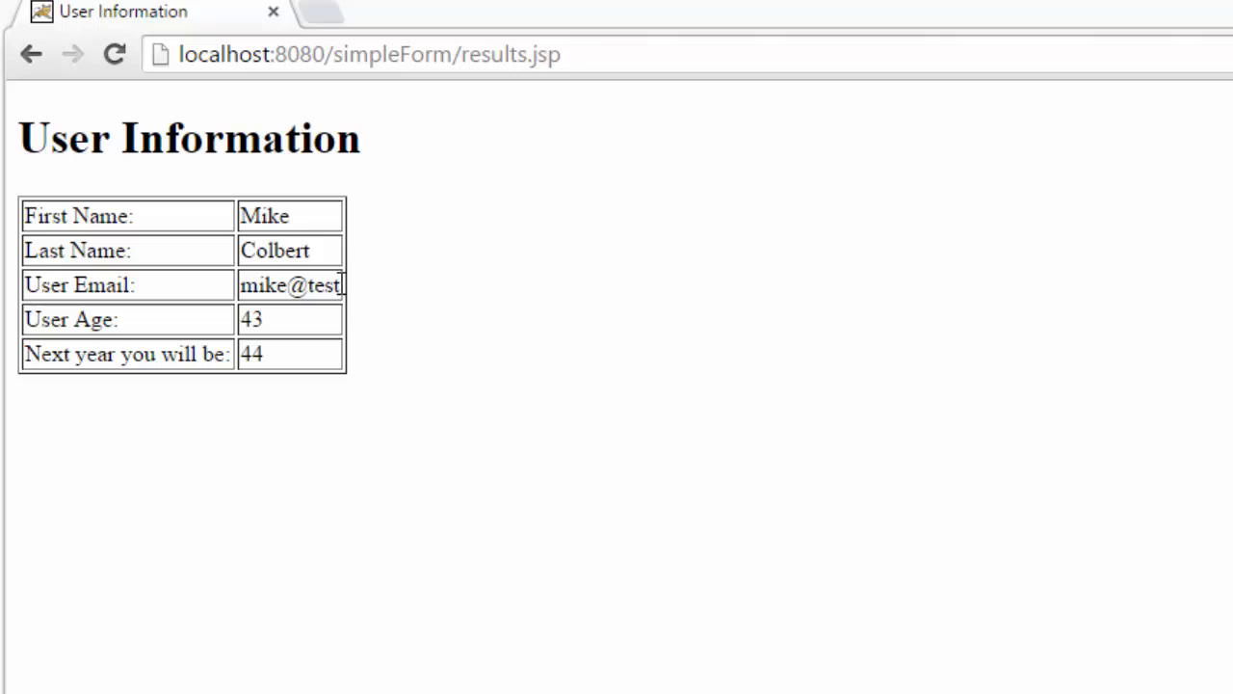
pyautogui.moveTo(498, 125)
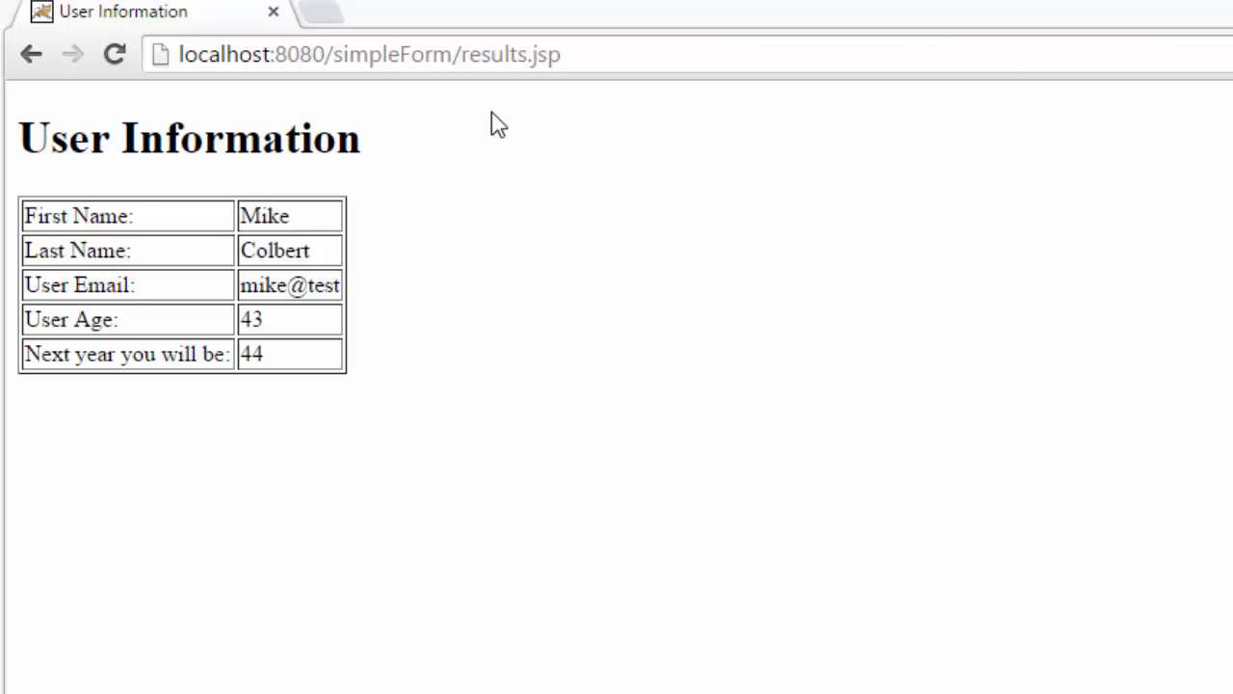